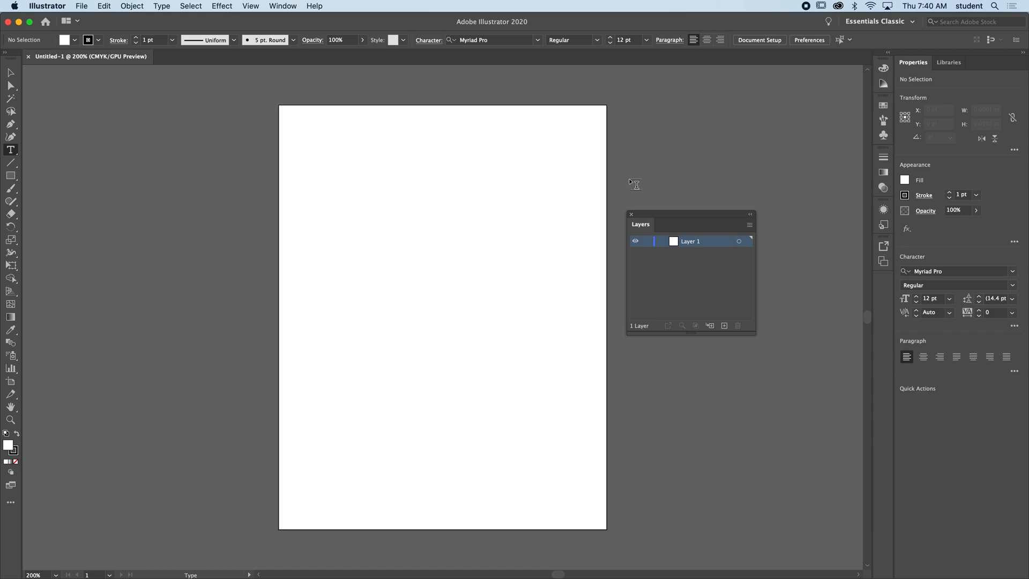
{"action": "mouse_move", "coordinate": [625, 183]}
{"action": "type", "text": "T"}
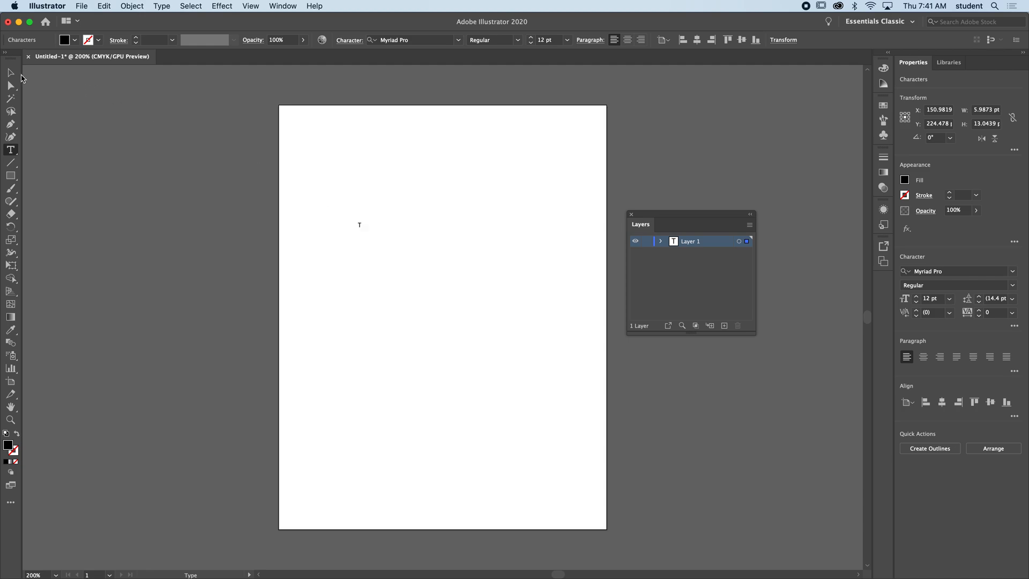
Select the capital T and scale it up to about 548 pt filling the page centre.
{"action": "left_click", "coordinate": [9, 72]}
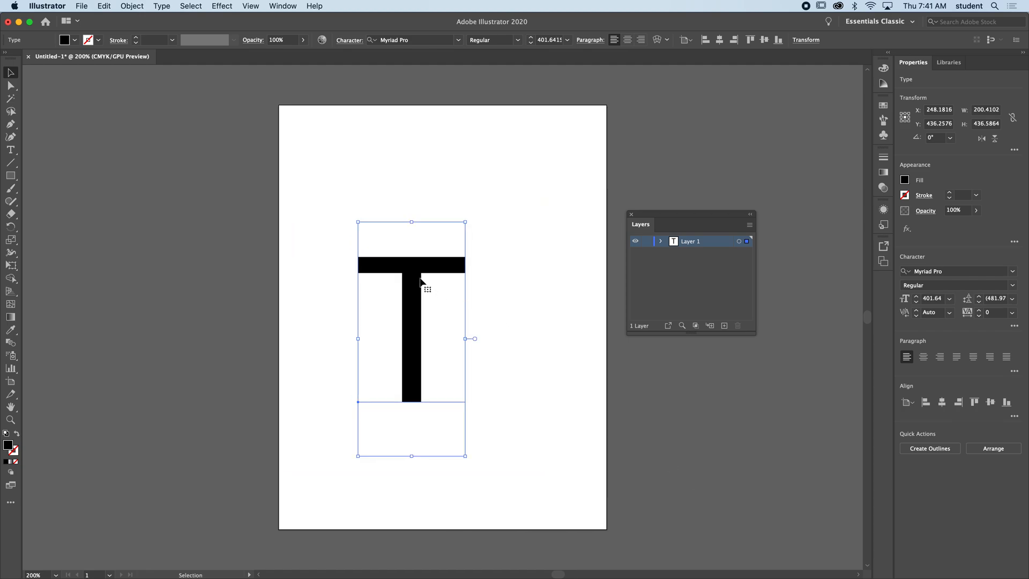
{"action": "left_click_drag", "start_coordinate": [412, 339], "coordinate": [431, 250]}
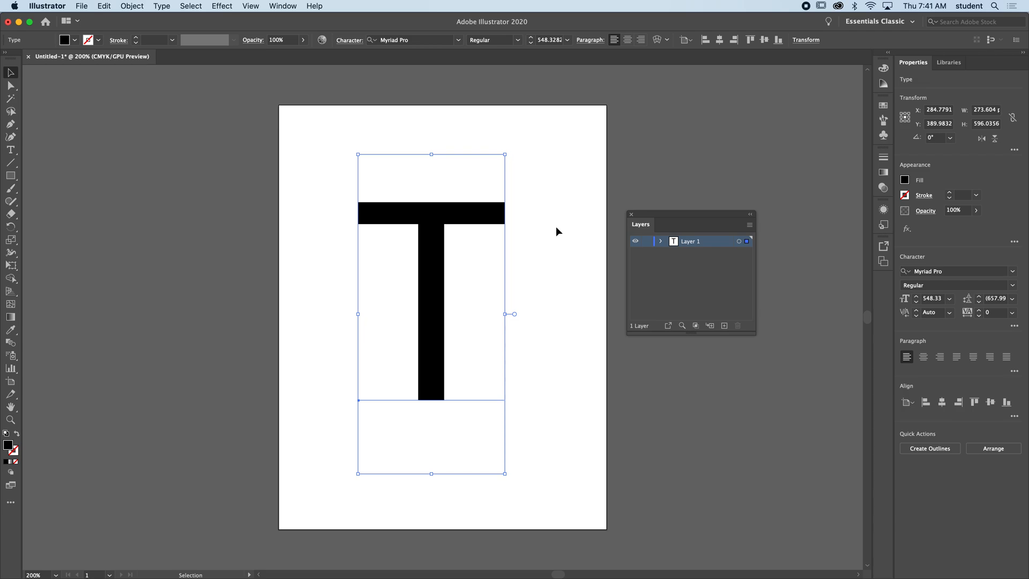
{"action": "left_click", "coordinate": [460, 41]}
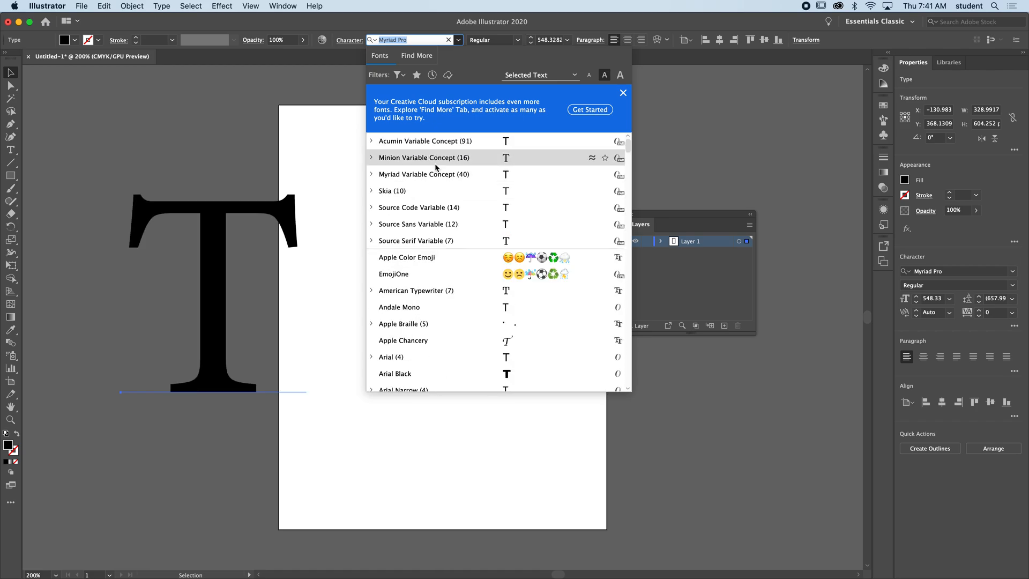
{"action": "mouse_move", "coordinate": [434, 163]}
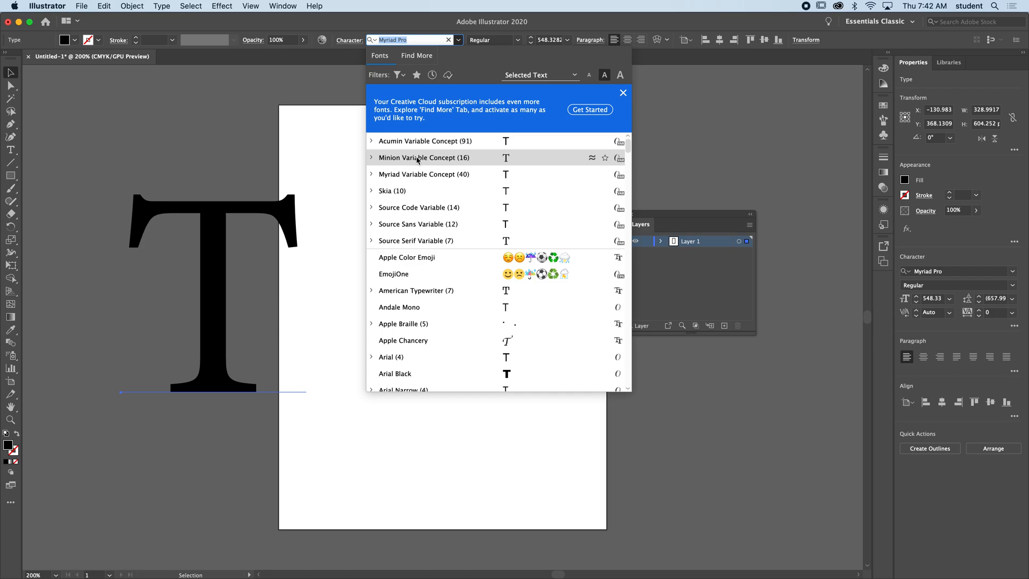
Apply the Minion Variable Concept serif typeface to the large T.
{"action": "left_click", "coordinate": [423, 157]}
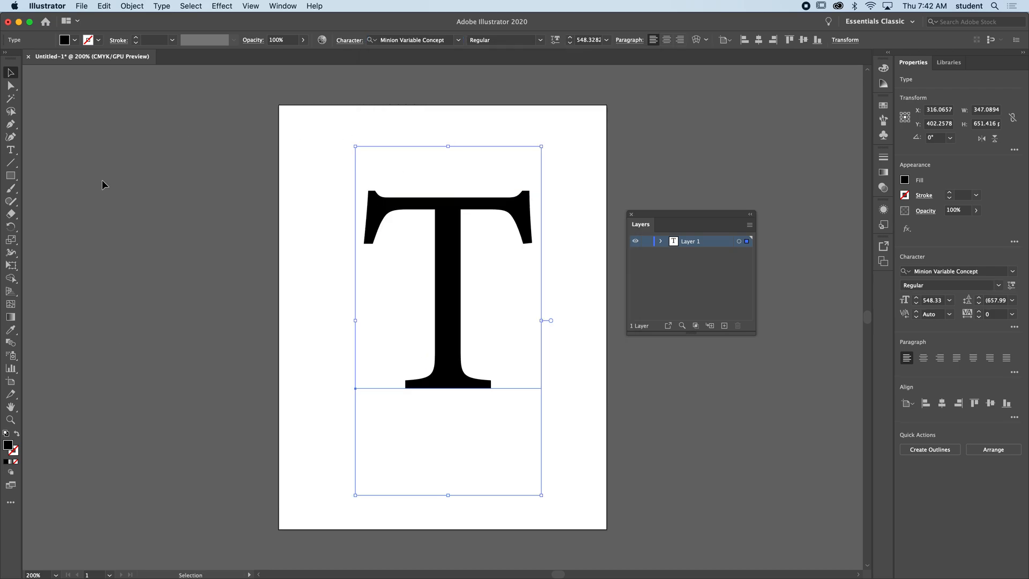
{"action": "mouse_move", "coordinate": [455, 296]}
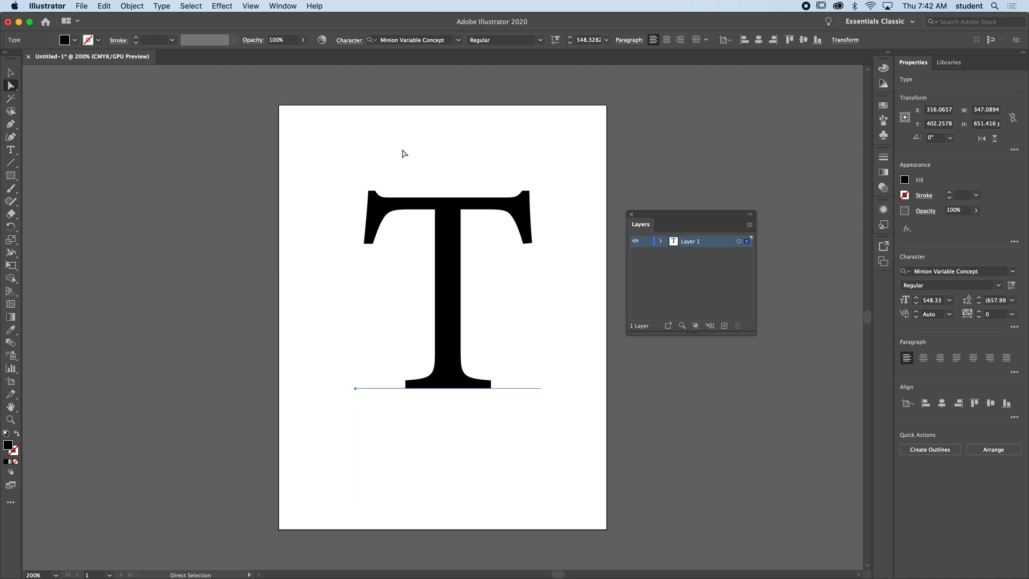
{"action": "mouse_move", "coordinate": [286, 157]}
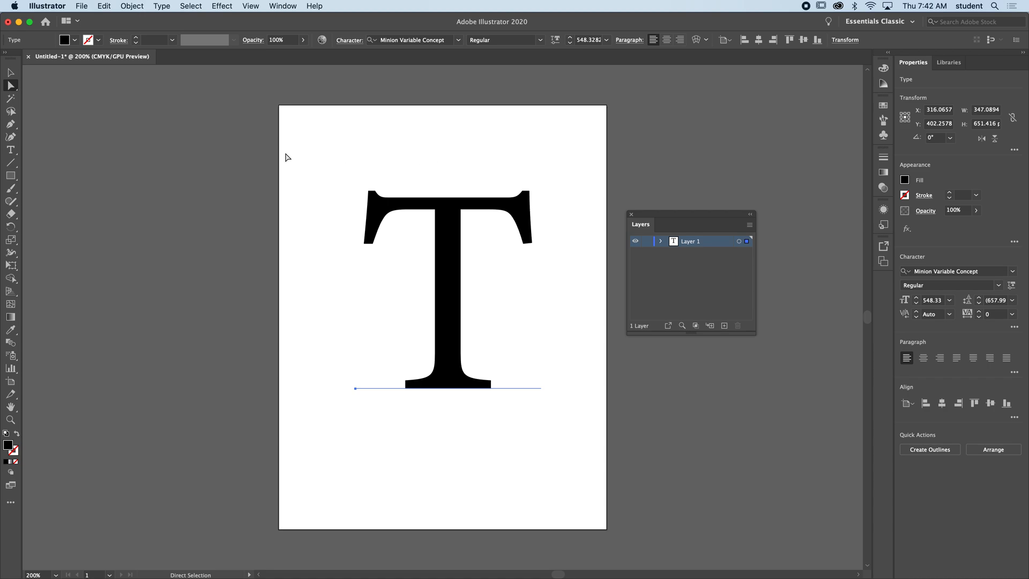
{"action": "left_click", "coordinate": [9, 73]}
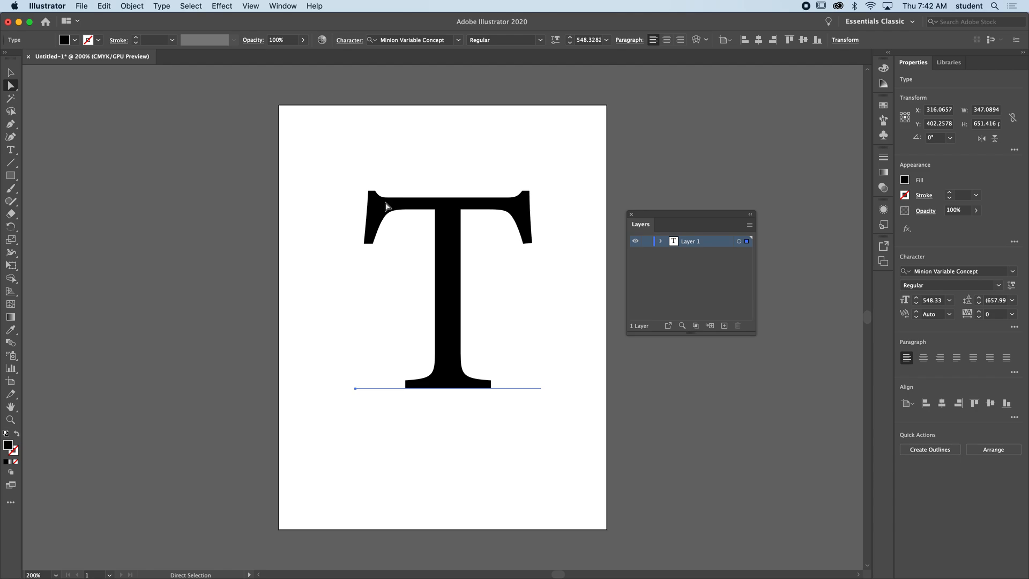
{"action": "mouse_move", "coordinate": [365, 245]}
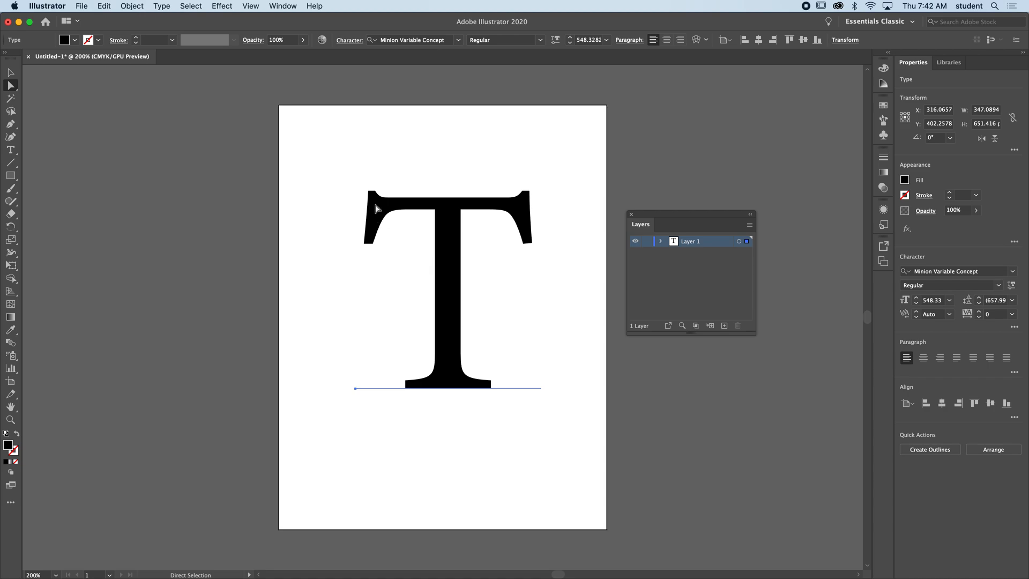
{"action": "mouse_move", "coordinate": [403, 432]}
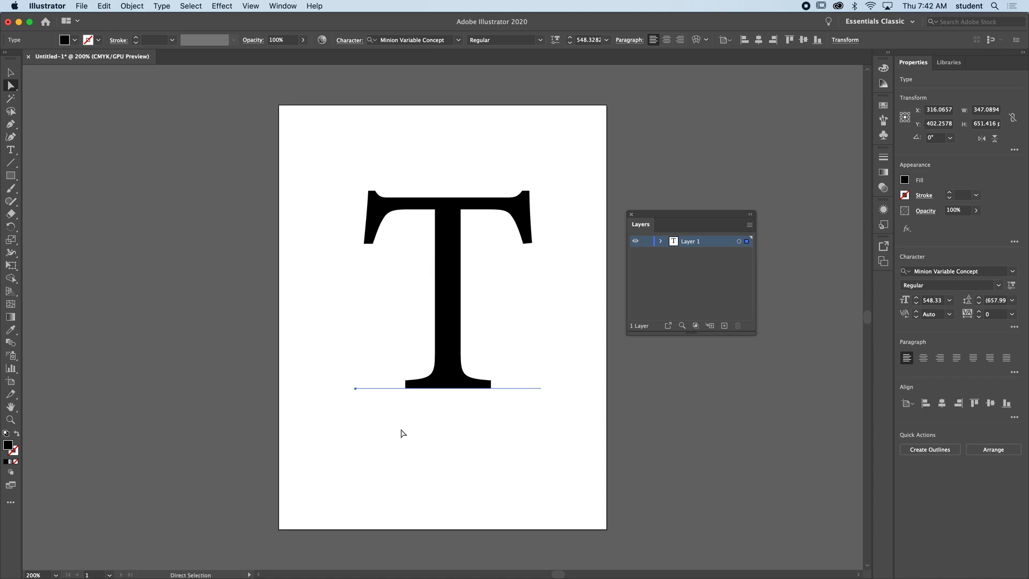
{"action": "mouse_move", "coordinate": [531, 339]}
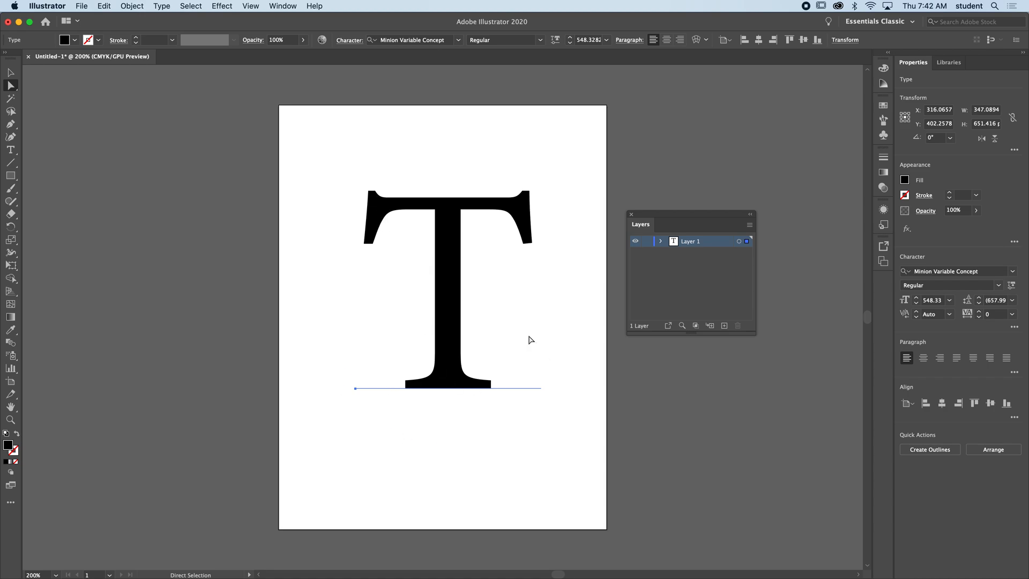
{"action": "mouse_move", "coordinate": [437, 348]}
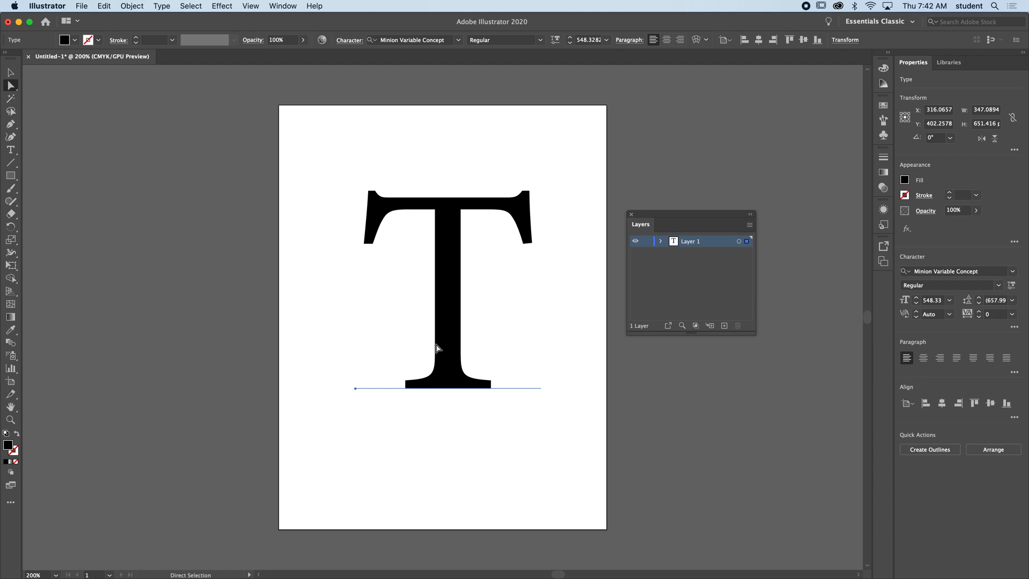
{"action": "mouse_move", "coordinate": [436, 271]}
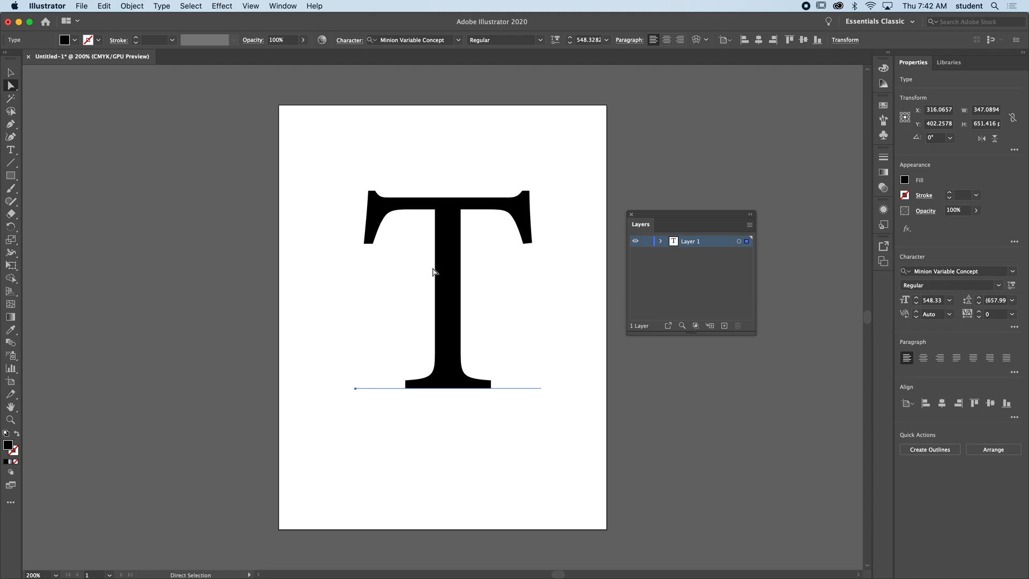
{"action": "mouse_move", "coordinate": [436, 242]}
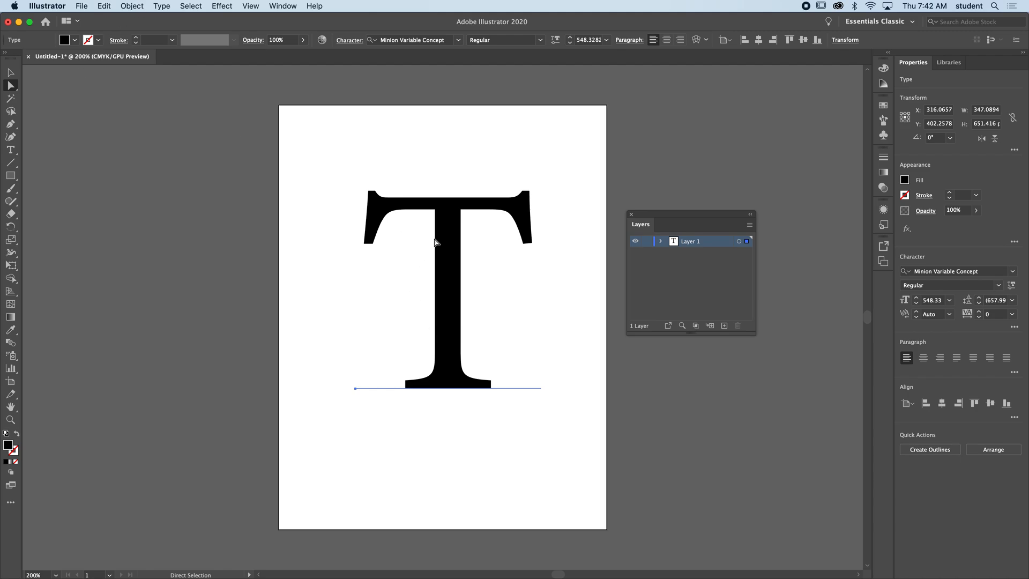
Convert the serif T text into outline shapes via Type > Create Outlines.
{"action": "left_click", "coordinate": [162, 6]}
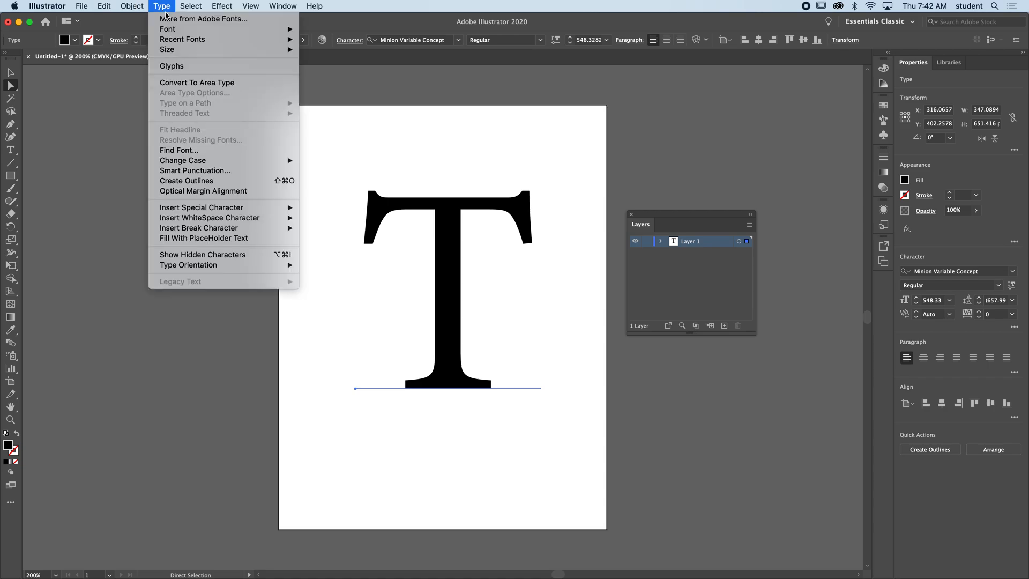
{"action": "mouse_move", "coordinate": [186, 180]}
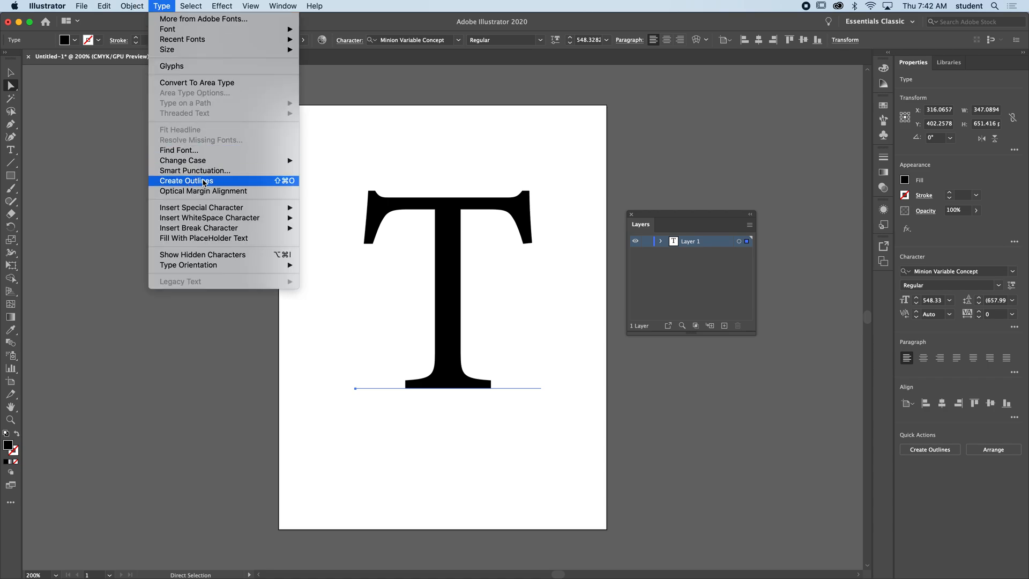
{"action": "left_click", "coordinate": [186, 180]}
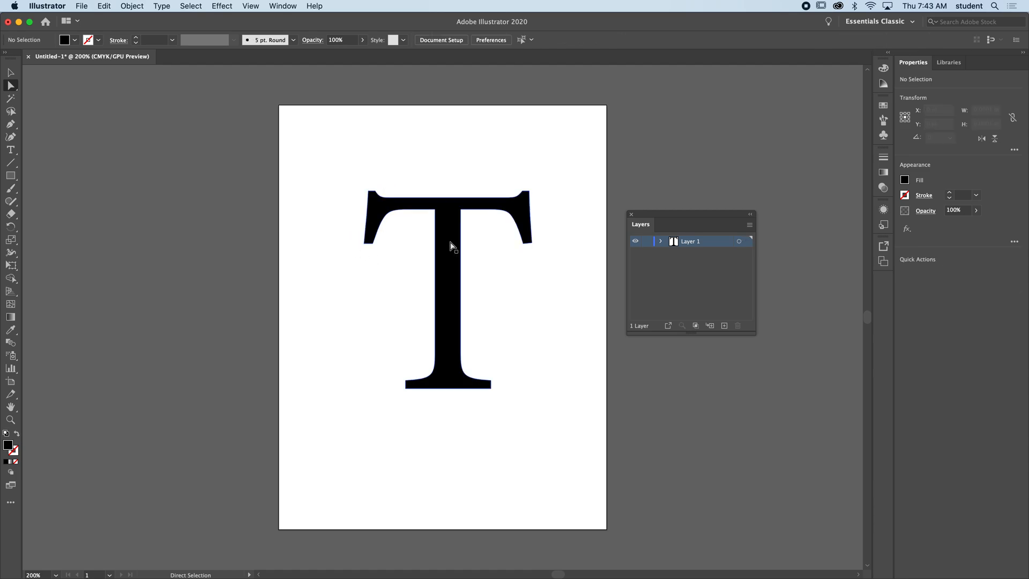
{"action": "left_click", "coordinate": [449, 237]}
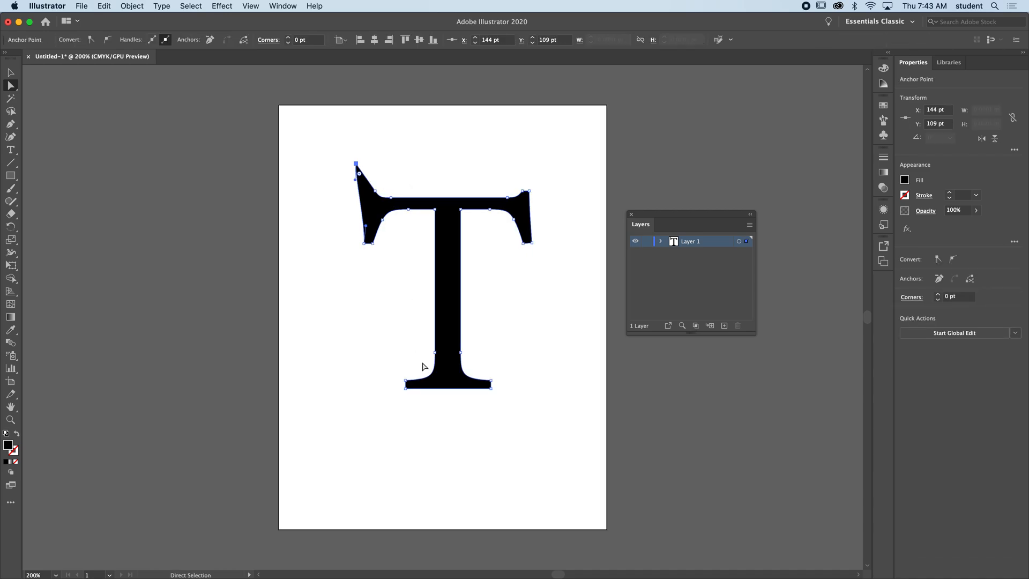
{"action": "left_click_drag", "start_coordinate": [356, 164], "coordinate": [374, 197]}
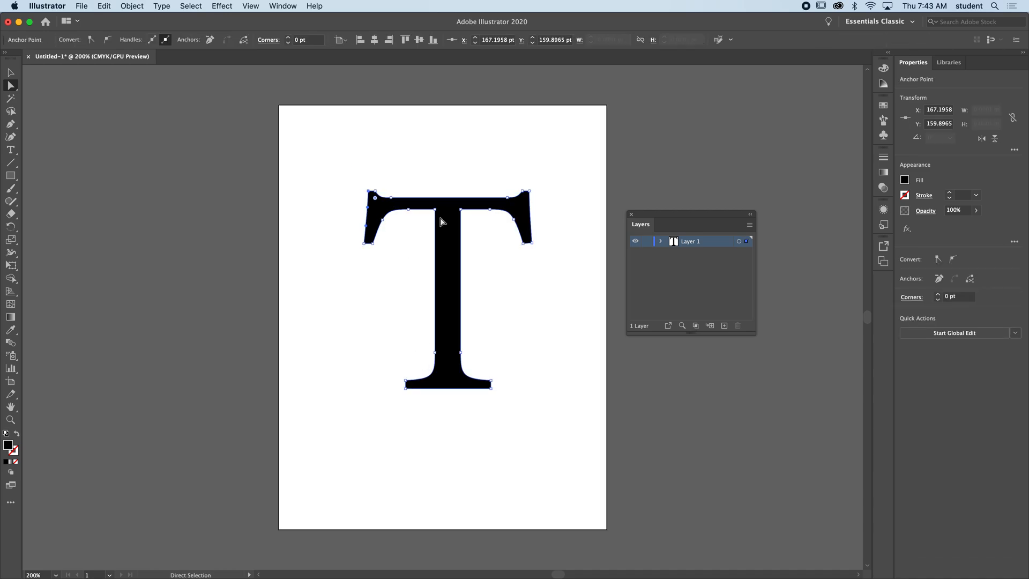
{"action": "mouse_move", "coordinate": [373, 248]}
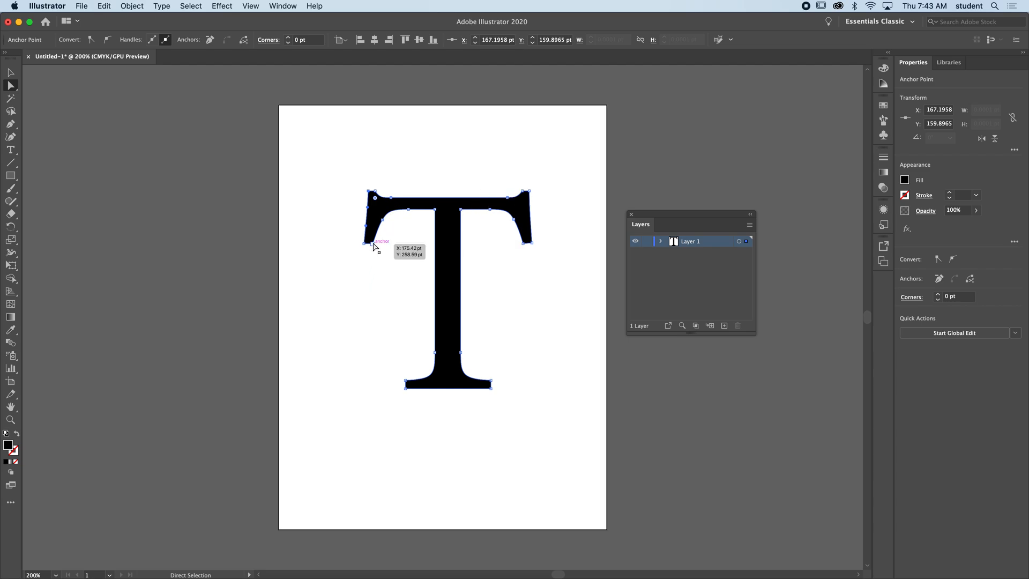
{"action": "mouse_move", "coordinate": [375, 250]}
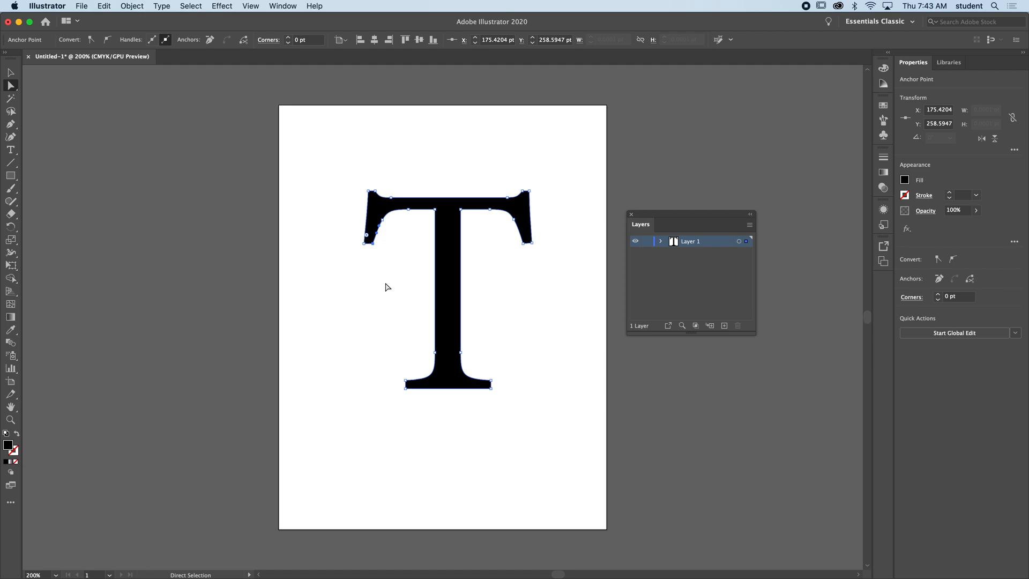
{"action": "left_click_drag", "start_coordinate": [366, 241], "coordinate": [374, 294]}
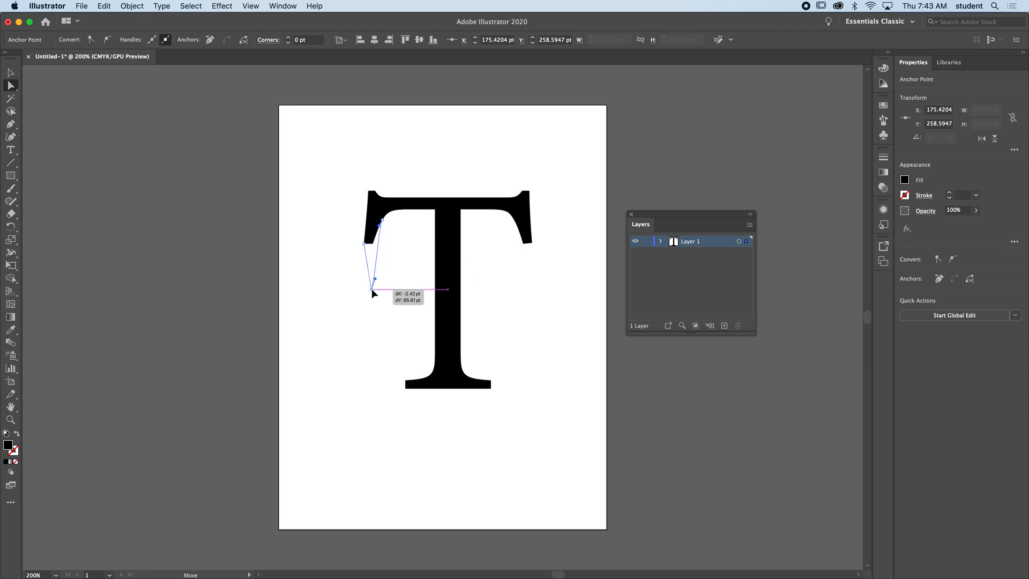
{"action": "left_click_drag", "start_coordinate": [374, 293], "coordinate": [522, 287]}
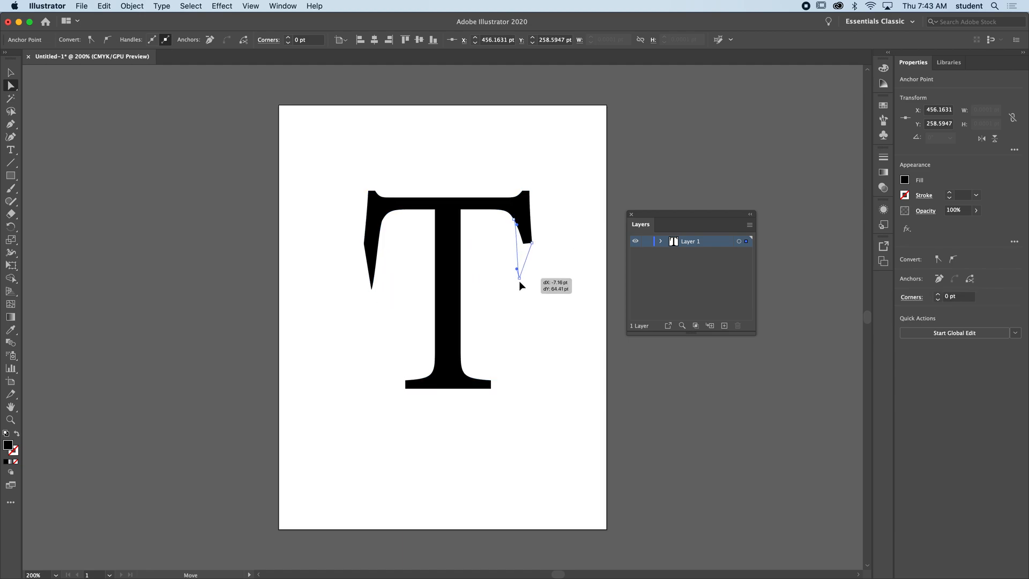
{"action": "left_click_drag", "start_coordinate": [519, 272], "coordinate": [520, 271]}
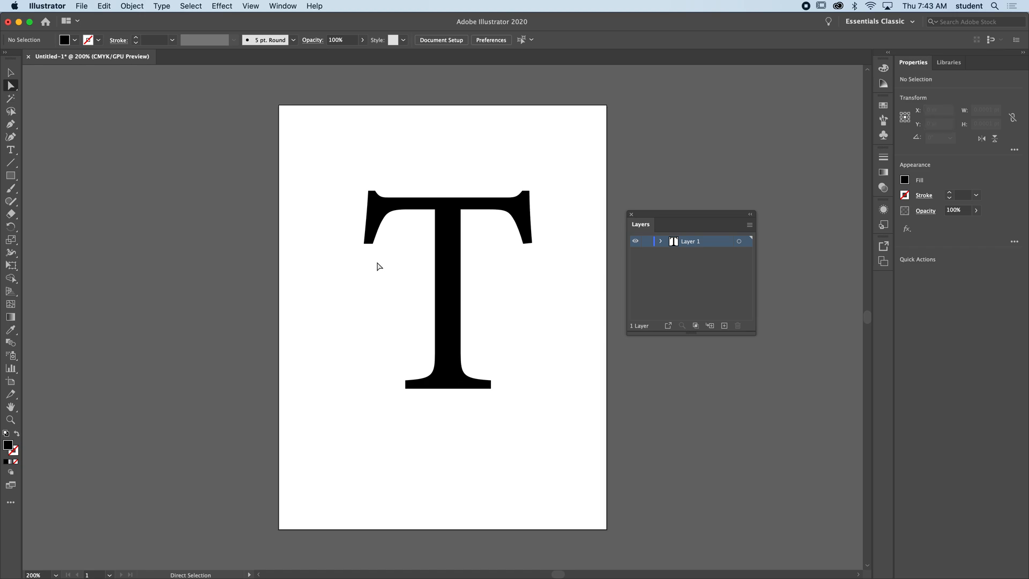
Pull both serif tips of the outlined T down into long sharp spikes.
{"action": "left_click", "coordinate": [447, 295]}
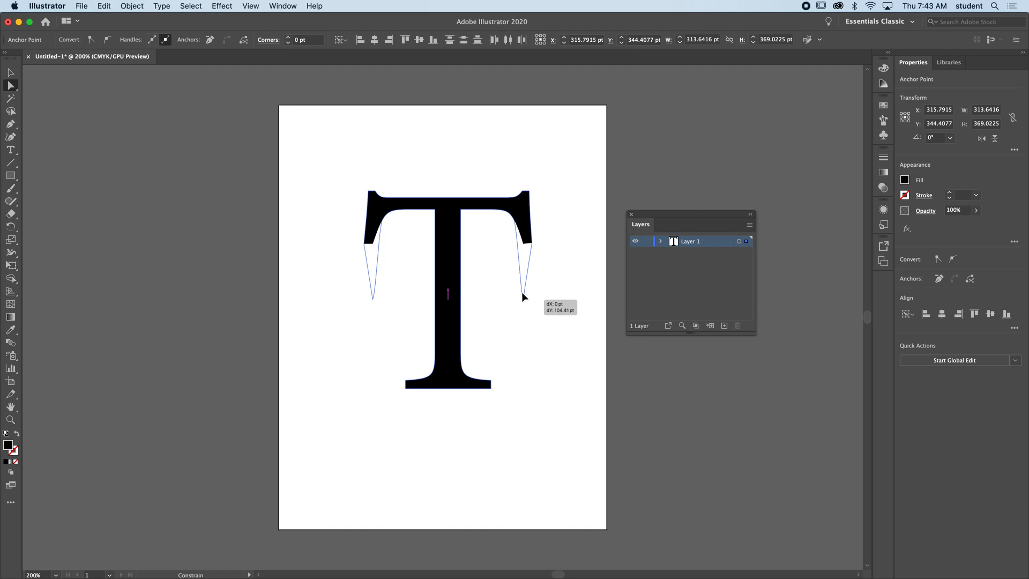
{"action": "left_click_drag", "start_coordinate": [522, 297], "coordinate": [523, 291]}
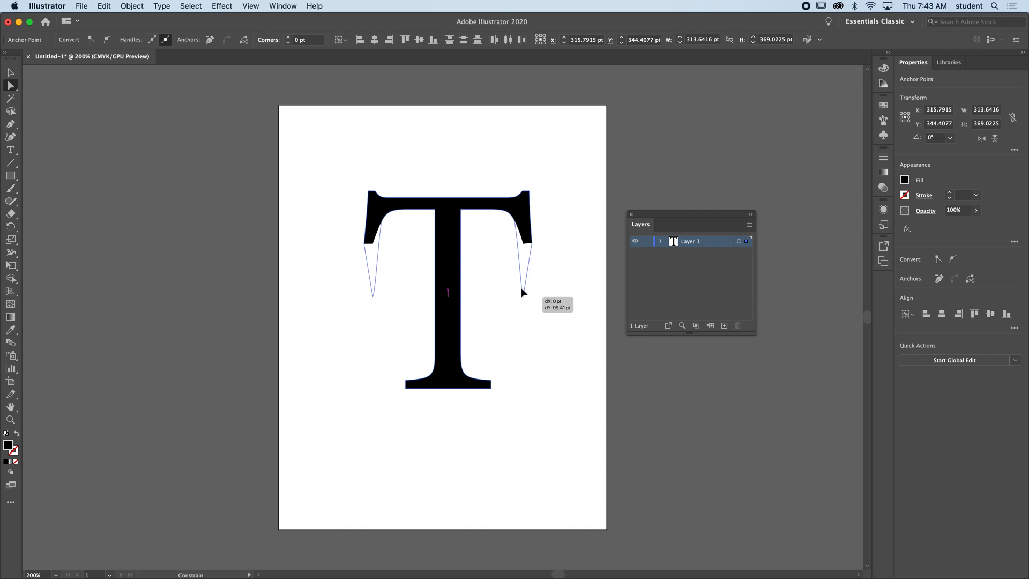
{"action": "left_click_drag", "start_coordinate": [523, 291], "coordinate": [523, 277]}
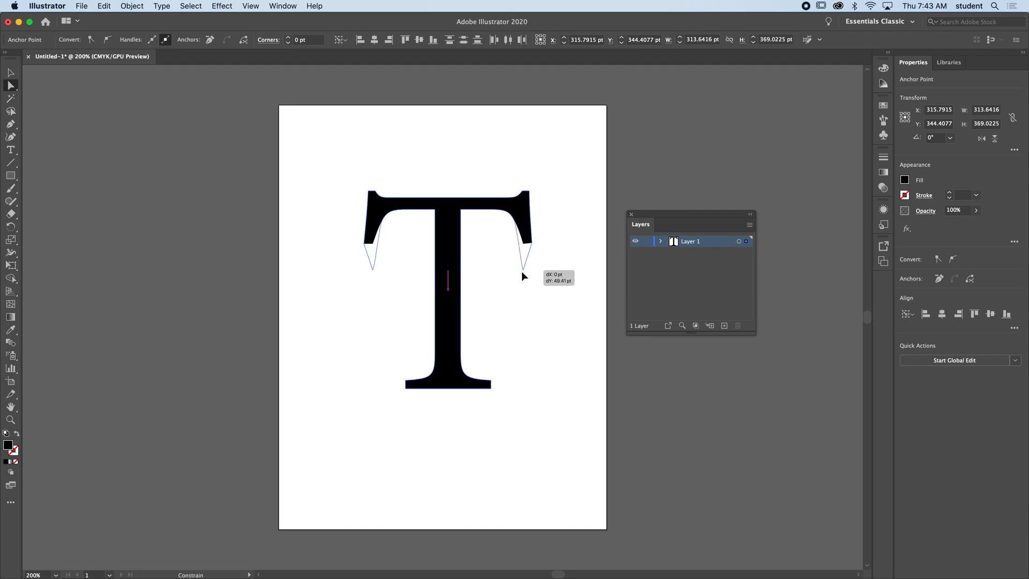
{"action": "left_click_drag", "start_coordinate": [524, 275], "coordinate": [524, 317]}
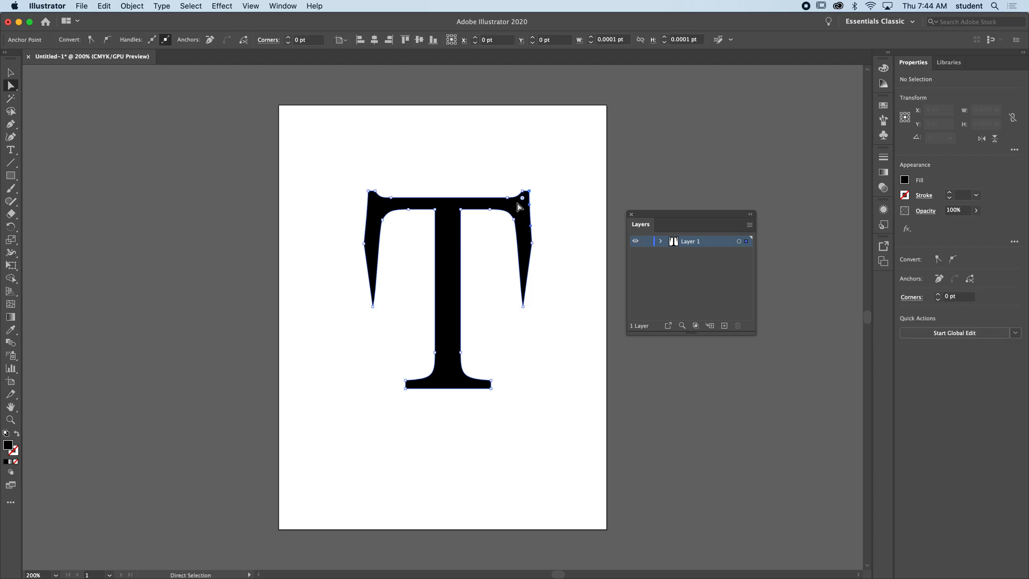
Raise the serifs' upper corners into sharp points above the crossbar.
{"action": "left_click", "coordinate": [523, 195]}
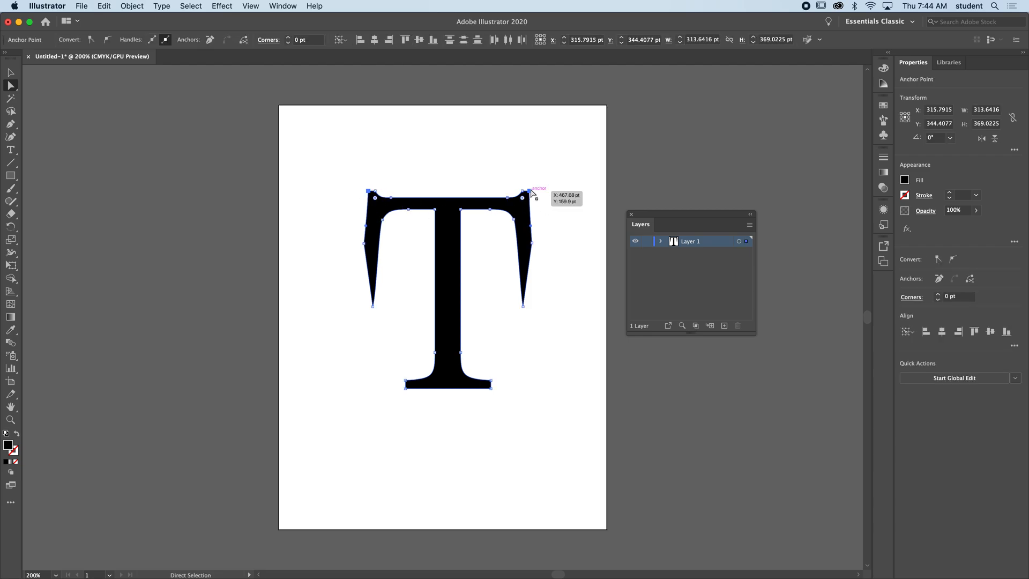
{"action": "left_click_drag", "start_coordinate": [523, 192], "coordinate": [530, 180]}
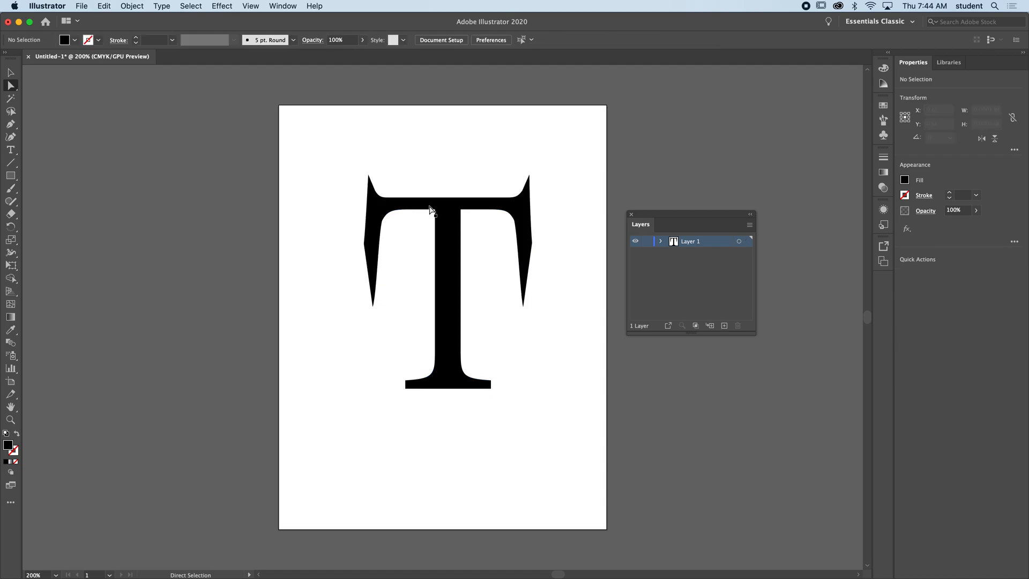
{"action": "left_click", "coordinate": [433, 204]}
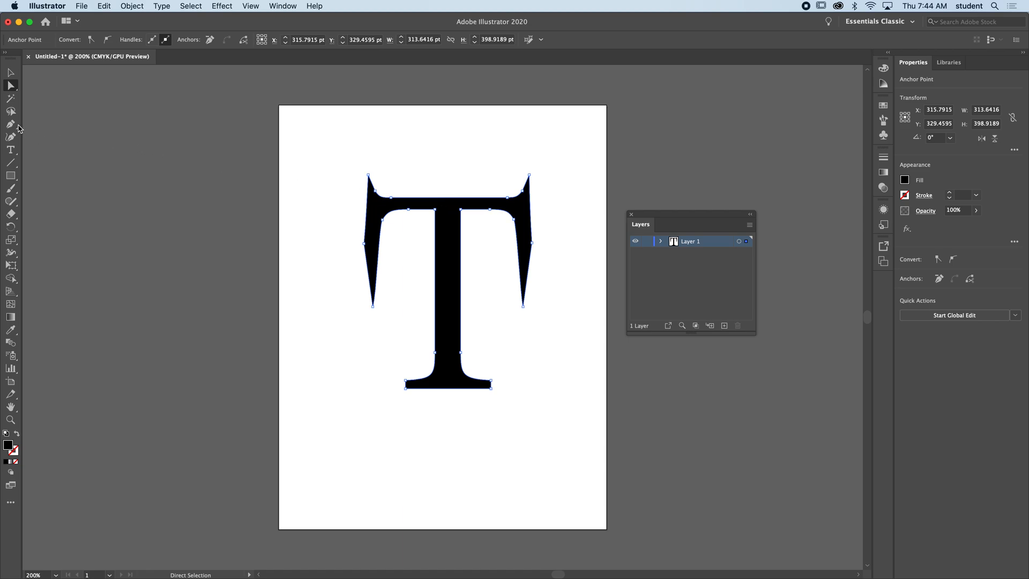
{"action": "mouse_move", "coordinate": [9, 86]}
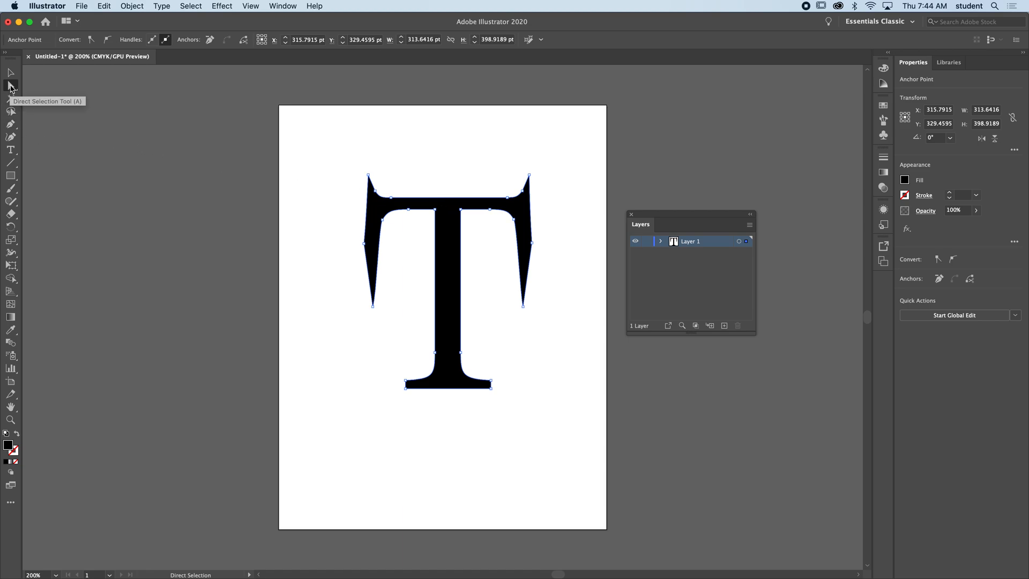
Tear off the selection and anchor-editing tool groups as floating panels near the artwork.
{"action": "left_click", "coordinate": [11, 86]}
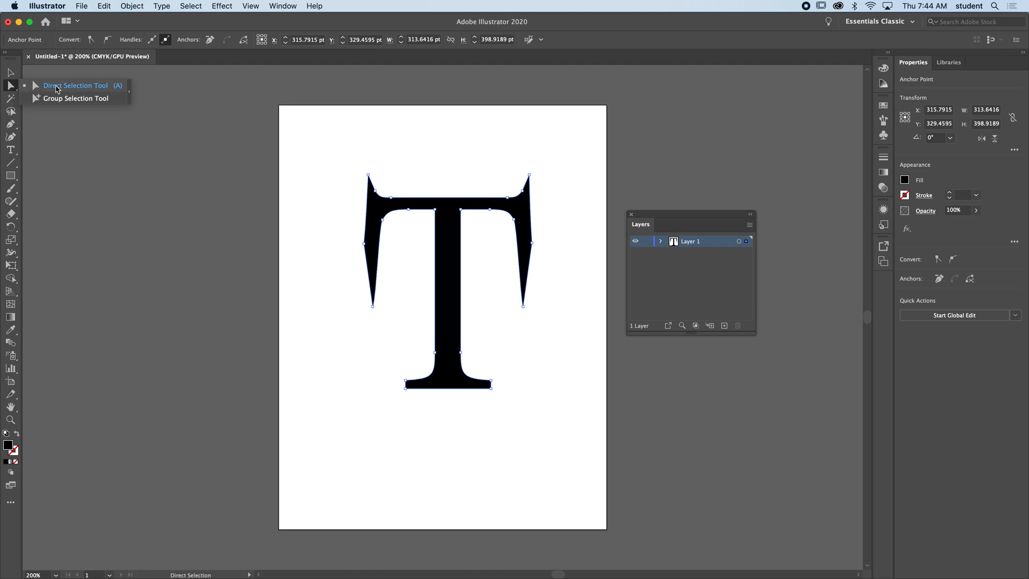
{"action": "mouse_move", "coordinate": [130, 98]}
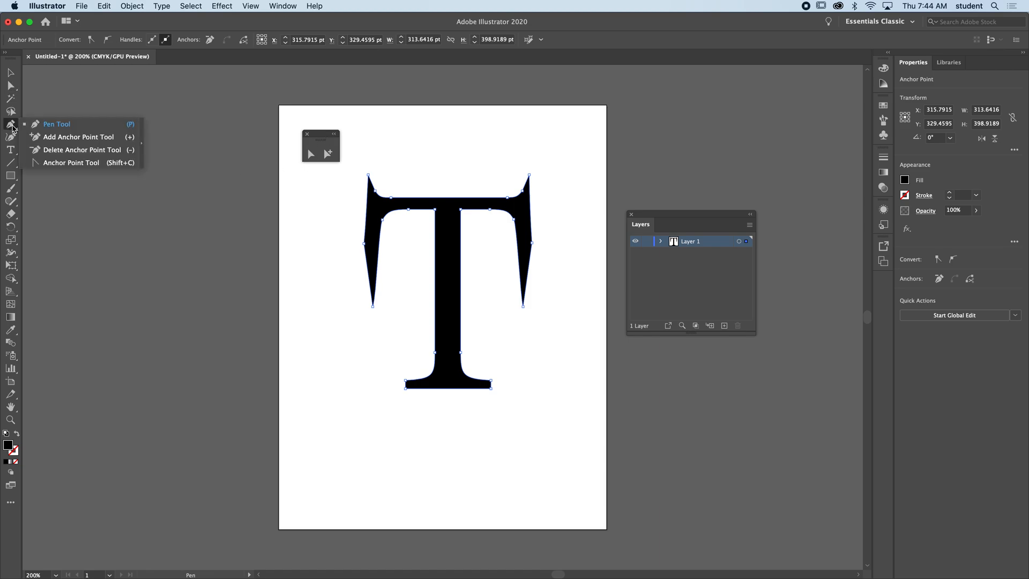
{"action": "mouse_move", "coordinate": [154, 130]}
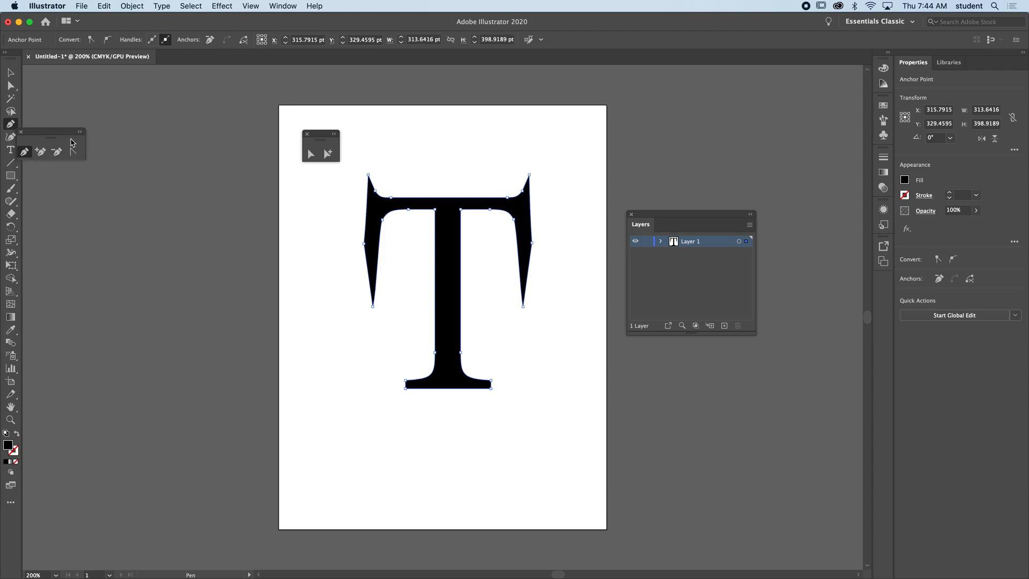
{"action": "left_click_drag", "start_coordinate": [50, 143], "coordinate": [321, 201]}
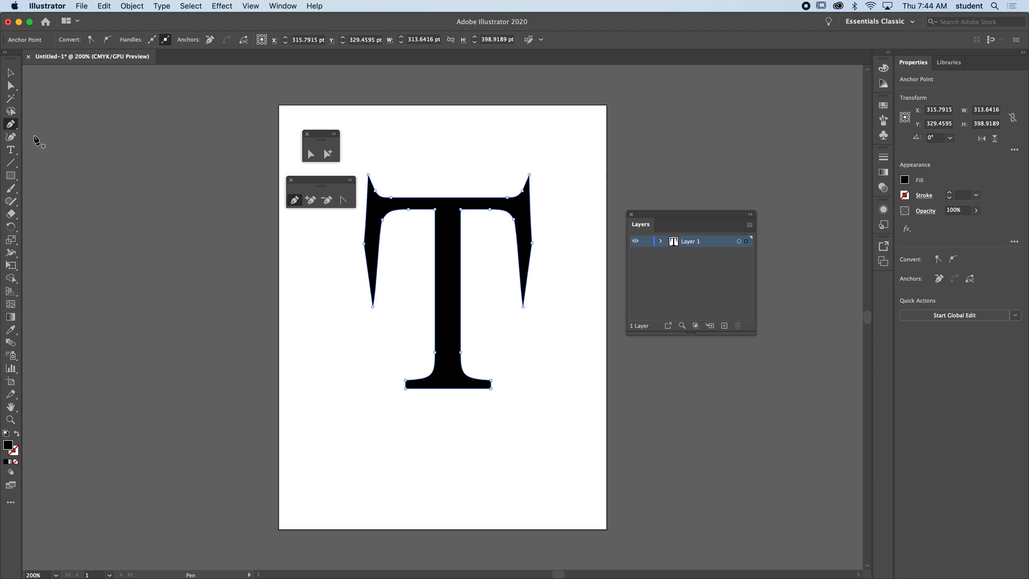
{"action": "mouse_move", "coordinate": [374, 195]}
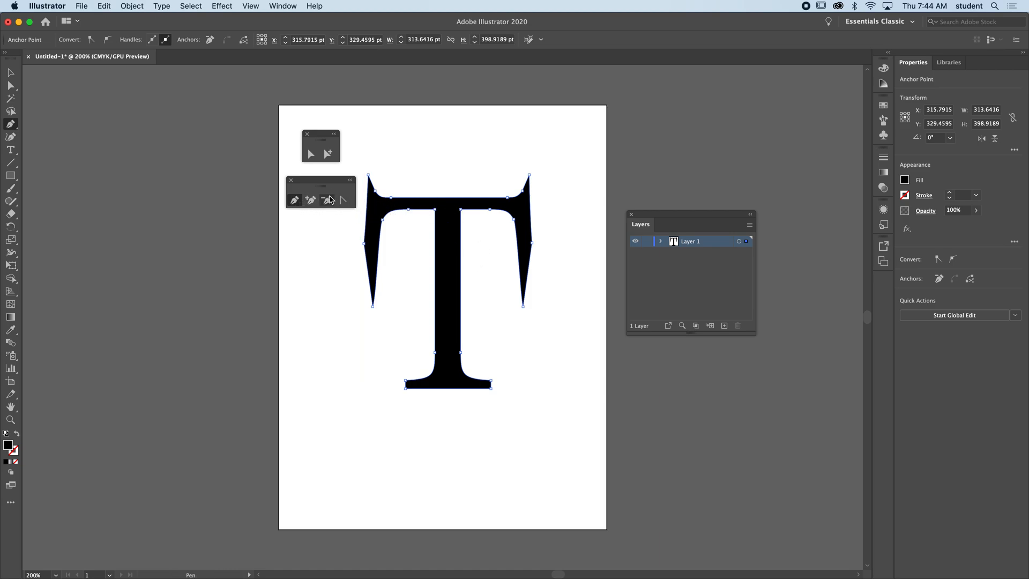
{"action": "mouse_move", "coordinate": [452, 207]}
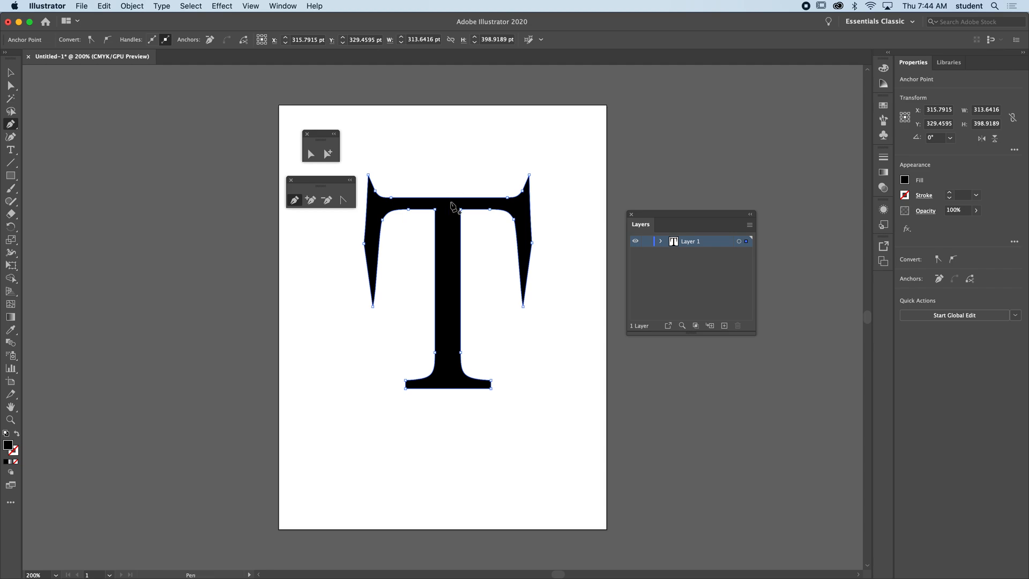
{"action": "mouse_move", "coordinate": [461, 204]}
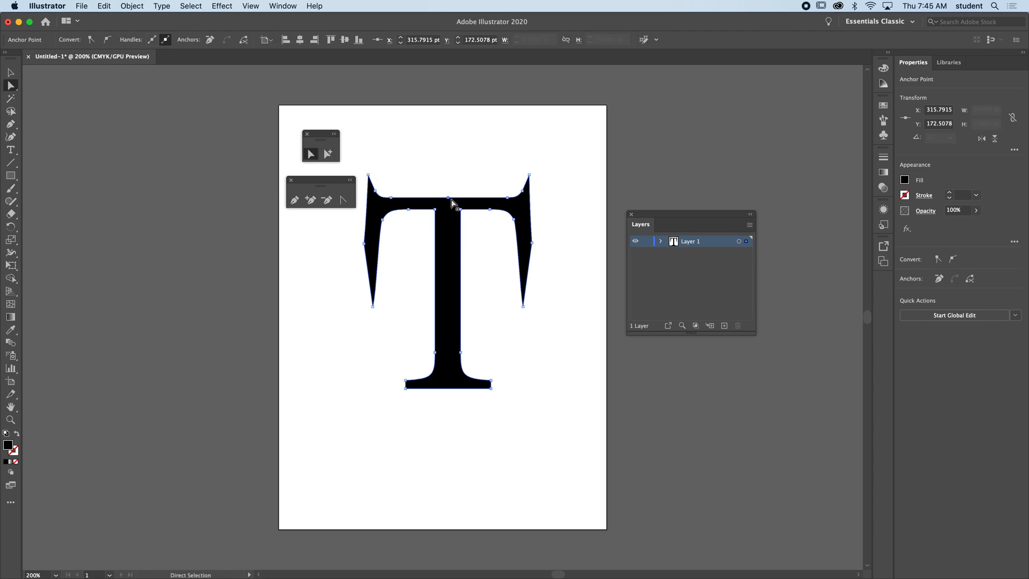
Drag the crossbar's centre anchor upward to form a pointed peak.
{"action": "left_click_drag", "start_coordinate": [449, 210], "coordinate": [449, 161]}
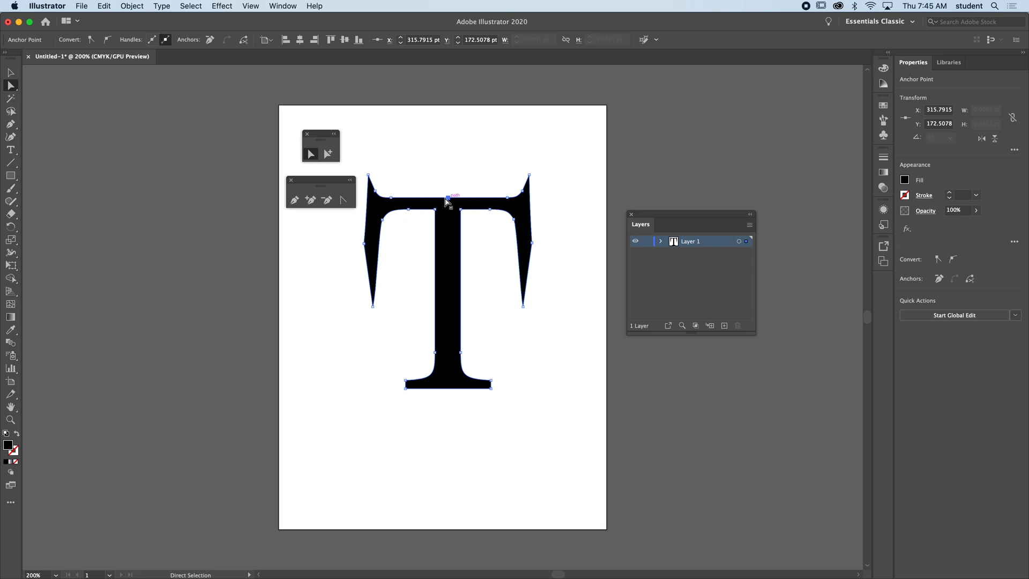
{"action": "mouse_move", "coordinate": [508, 203]}
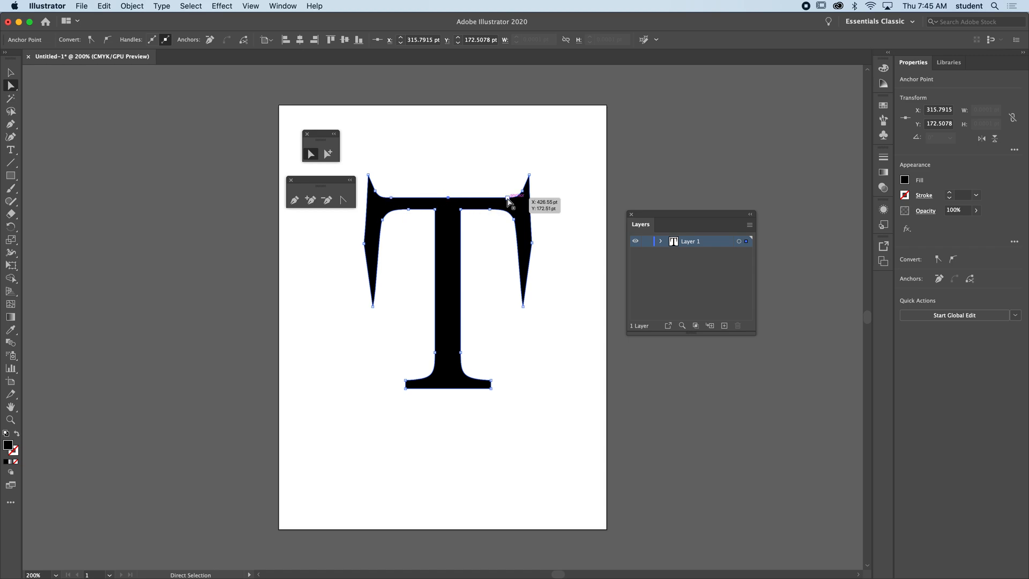
{"action": "mouse_move", "coordinate": [311, 200]}
{"action": "type", "text": "87"}
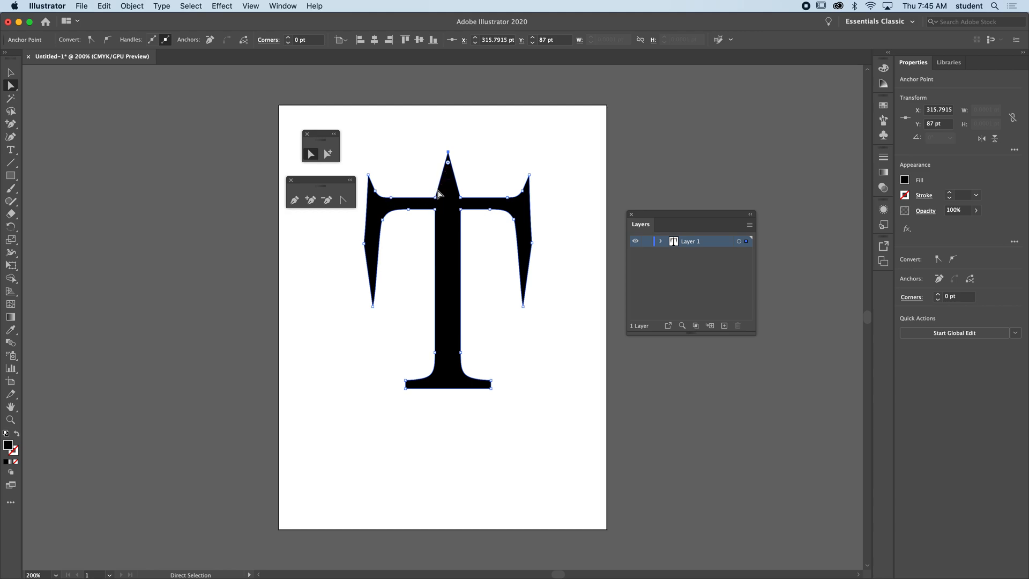
{"action": "mouse_move", "coordinate": [448, 153]}
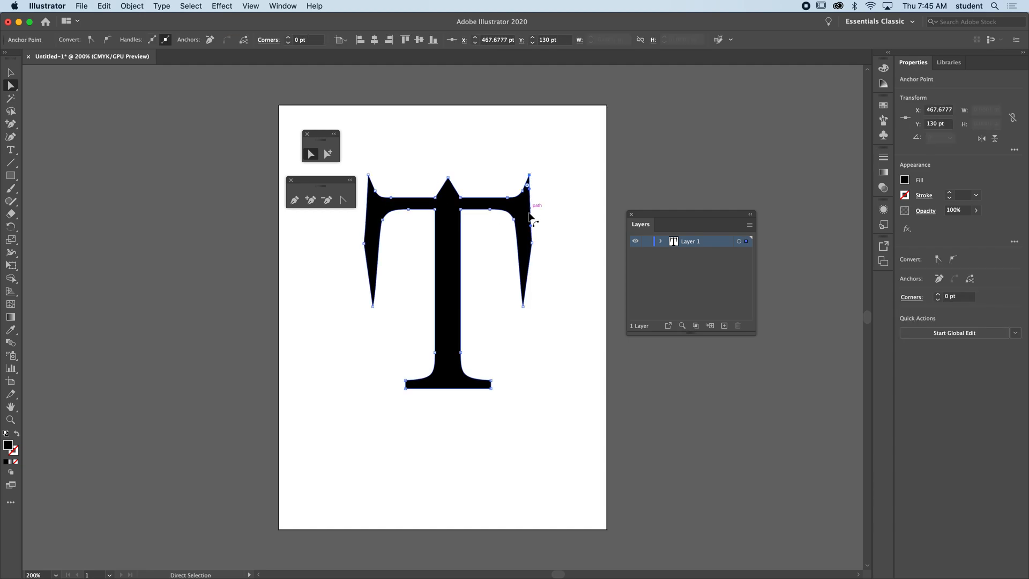
{"action": "mouse_move", "coordinate": [530, 190]}
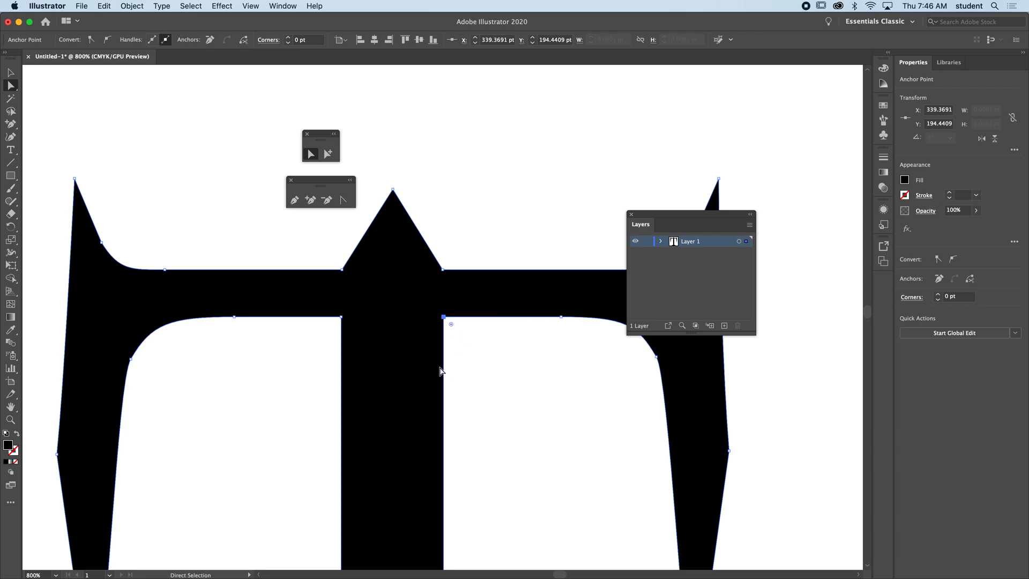
{"action": "mouse_move", "coordinate": [439, 340]}
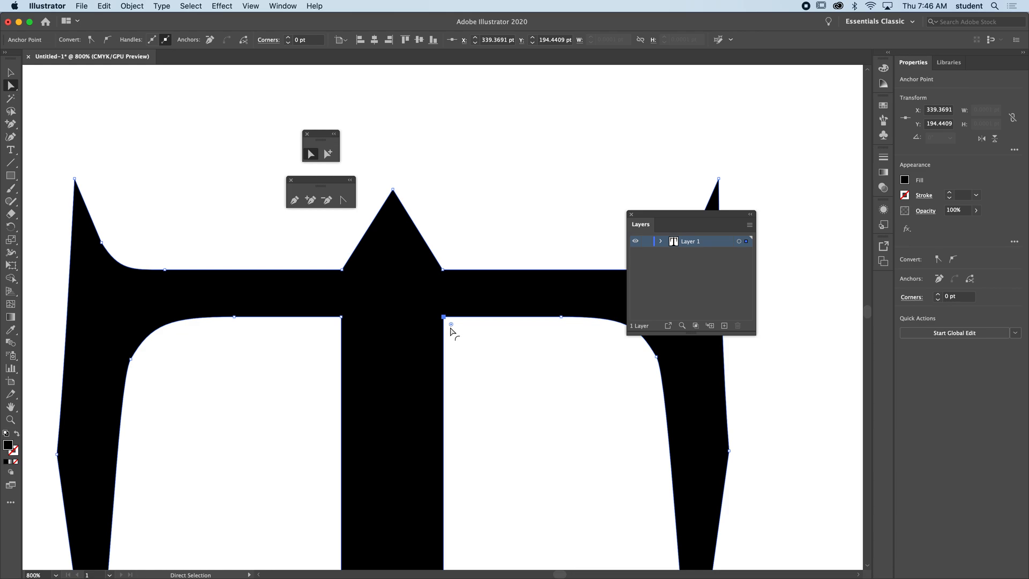
{"action": "mouse_move", "coordinate": [452, 330]}
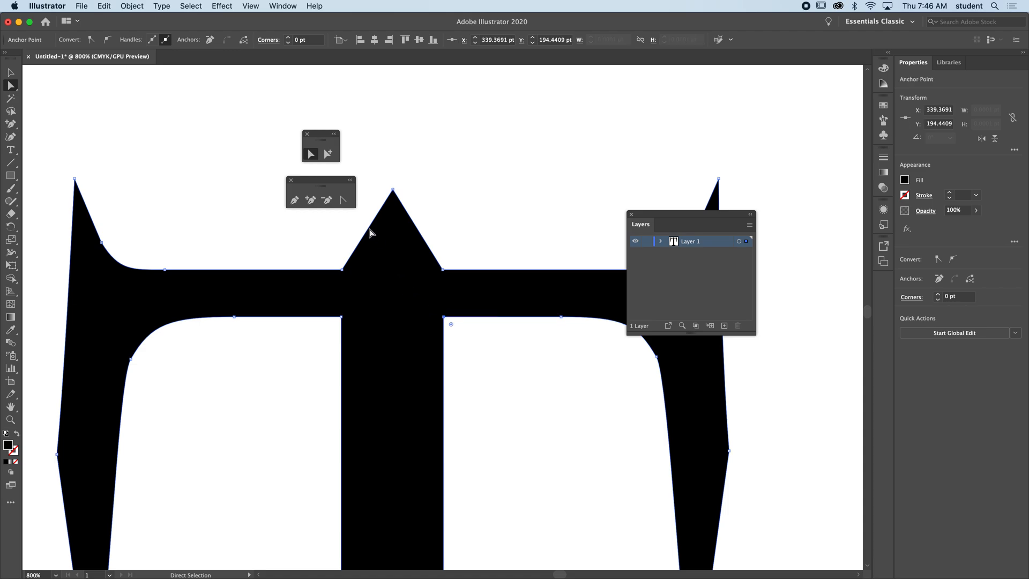
{"action": "mouse_move", "coordinate": [341, 200]}
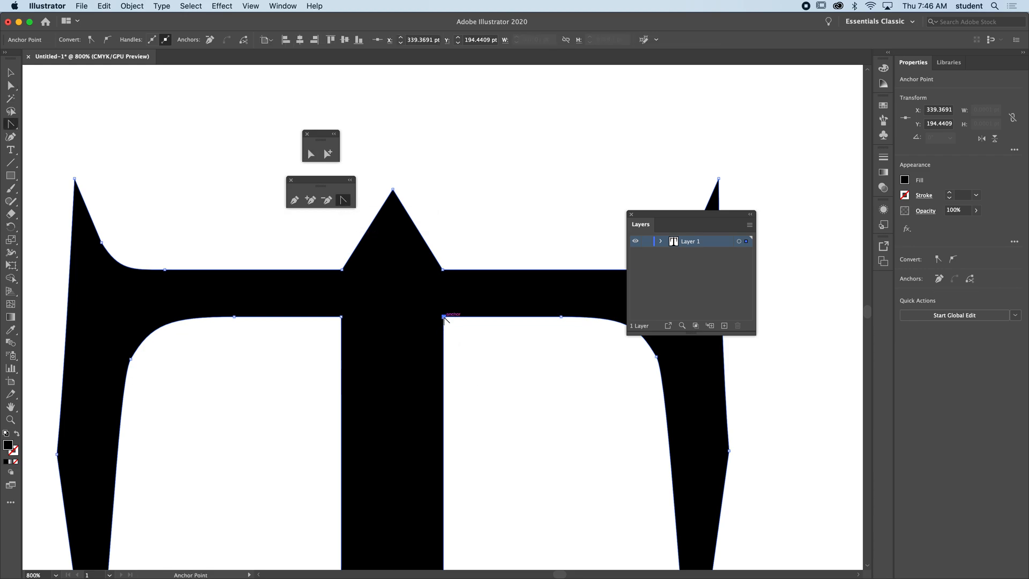
Curve the stem's inner corner and left edge smoothly into the crossbar.
{"action": "left_click_drag", "start_coordinate": [444, 317], "coordinate": [397, 366]}
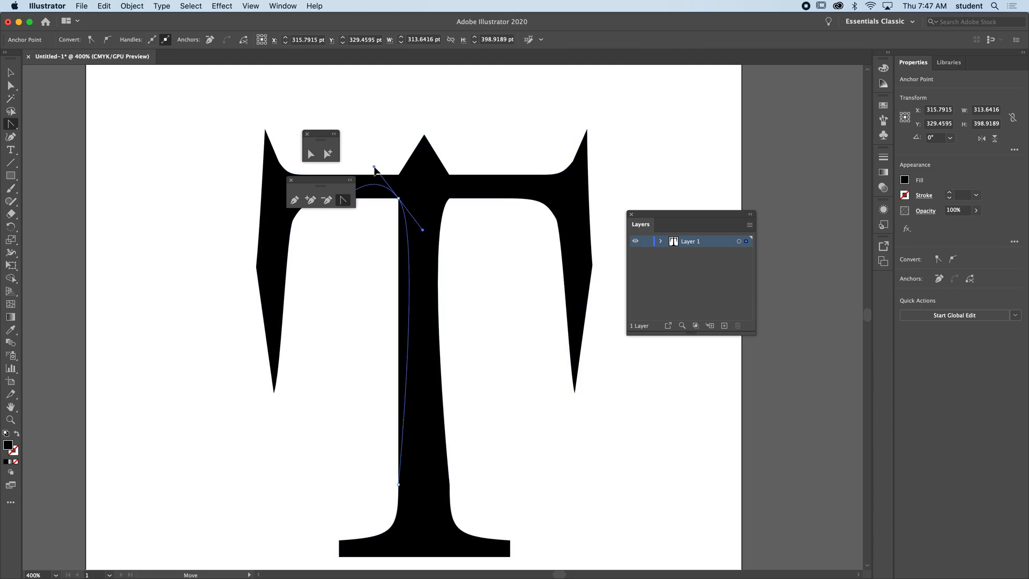
{"action": "left_click_drag", "start_coordinate": [374, 170], "coordinate": [384, 185]}
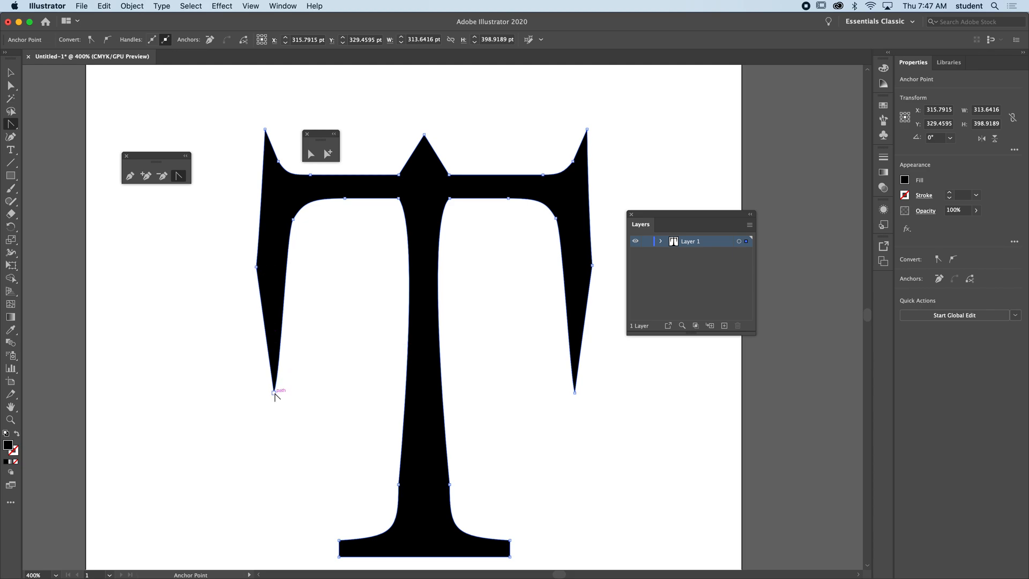
Bend the inner edges of the left and right spikes into matching concave curves.
{"action": "left_click_drag", "start_coordinate": [274, 392], "coordinate": [271, 454]}
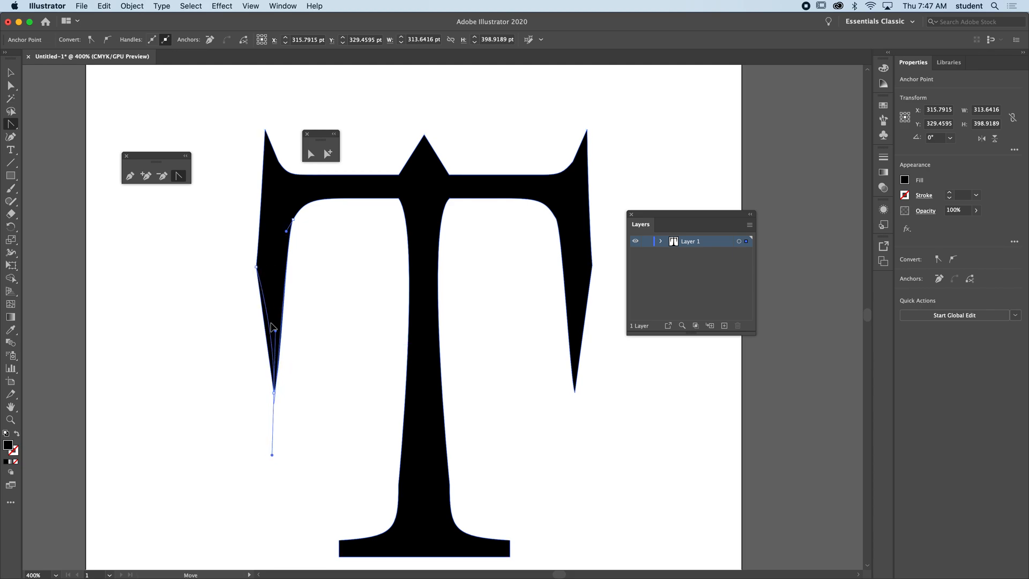
{"action": "left_click_drag", "start_coordinate": [272, 328], "coordinate": [256, 263]}
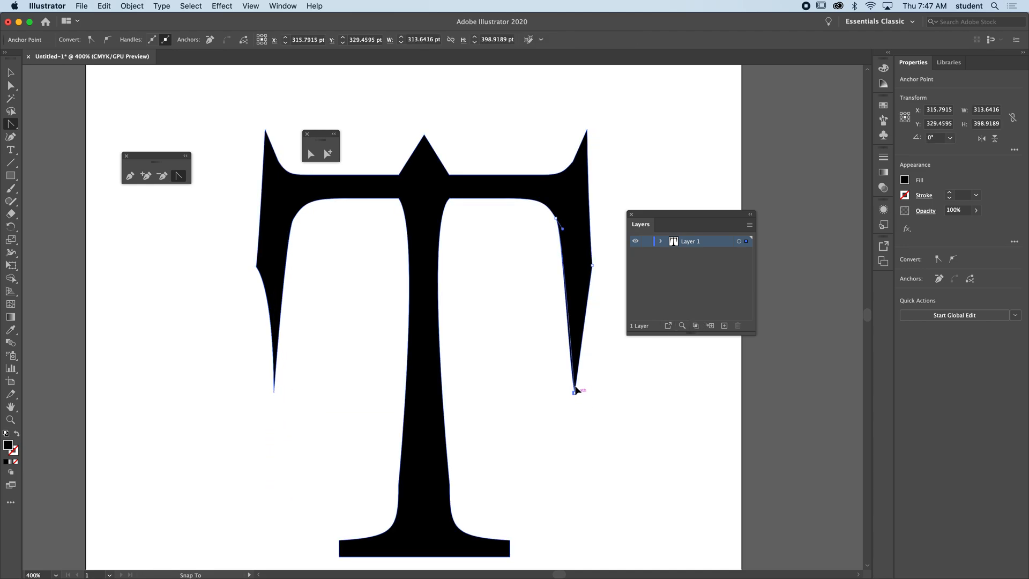
{"action": "left_click_drag", "start_coordinate": [578, 390], "coordinate": [578, 472]}
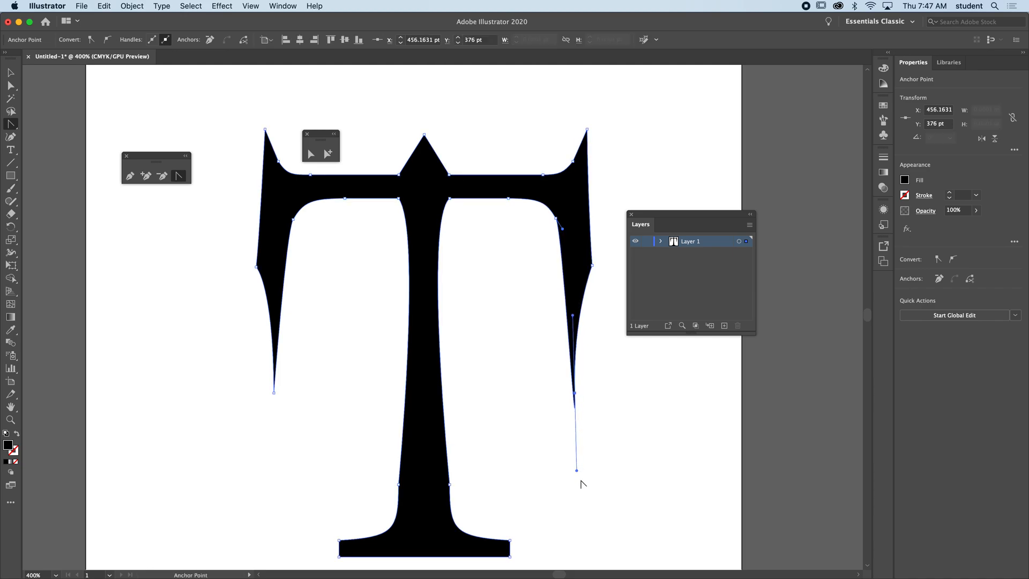
{"action": "left_click_drag", "start_coordinate": [577, 470], "coordinate": [577, 393]}
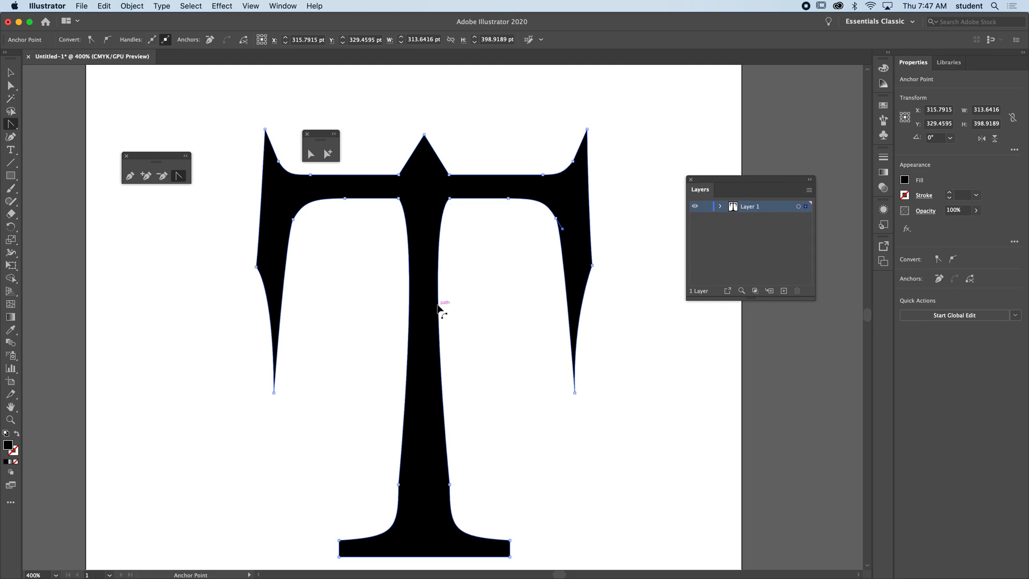
{"action": "mouse_move", "coordinate": [540, 302]}
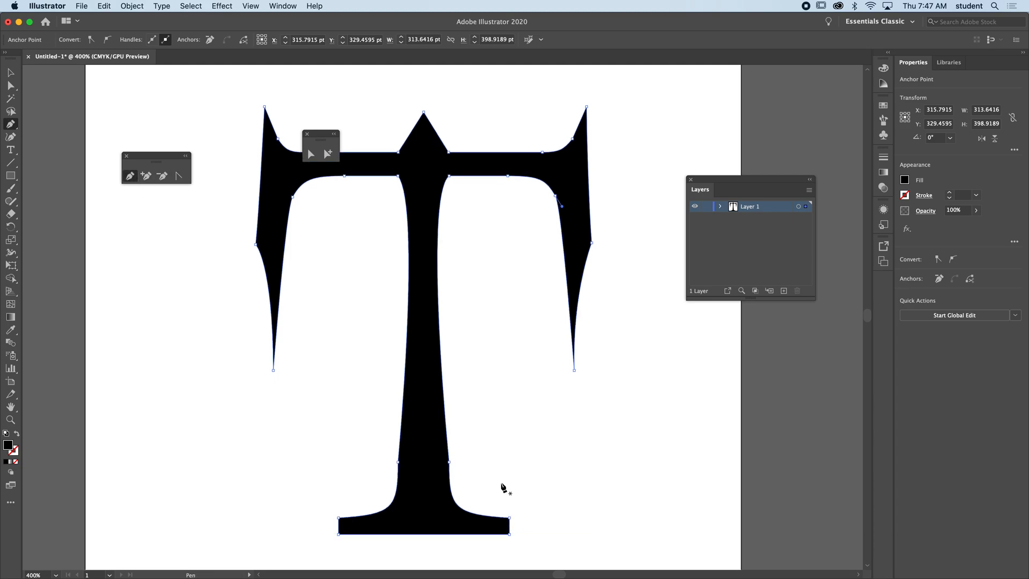
{"action": "mouse_move", "coordinate": [319, 163]}
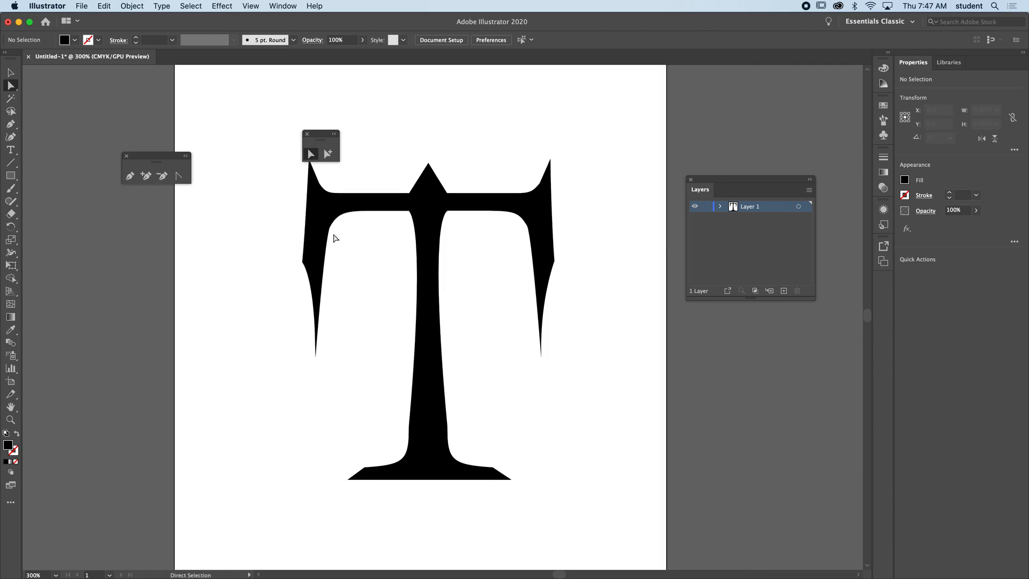
Round the top-centre peak into a curved upswept spike, then deselect the letter.
{"action": "left_click", "coordinate": [428, 165]}
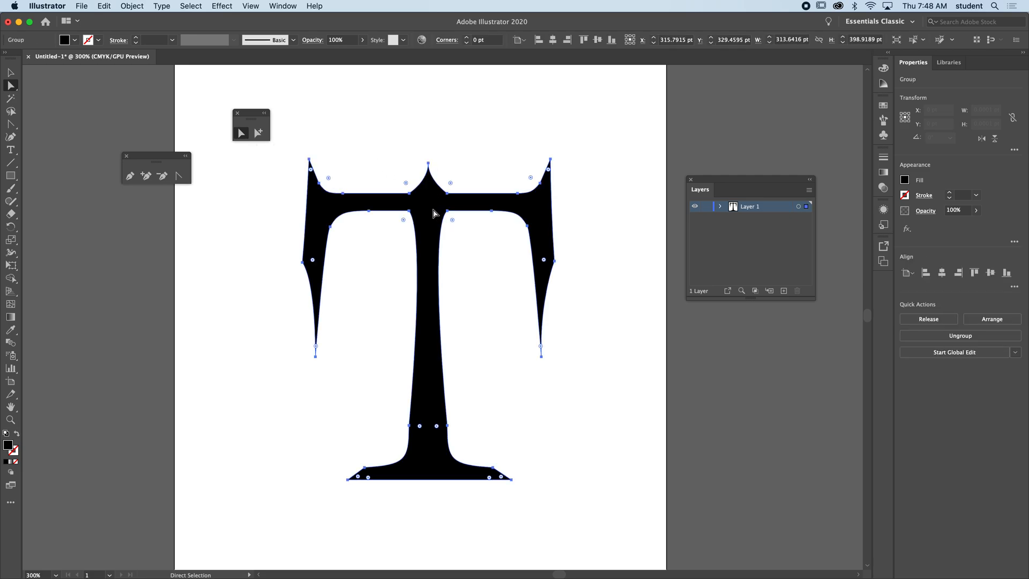
{"action": "left_click", "coordinate": [498, 136]}
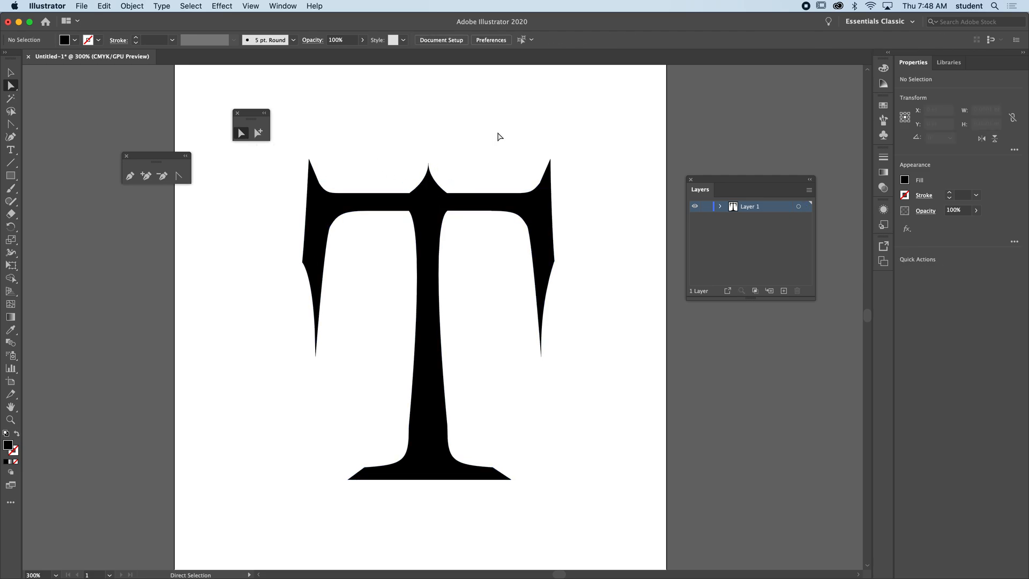
{"action": "mouse_move", "coordinate": [473, 179]}
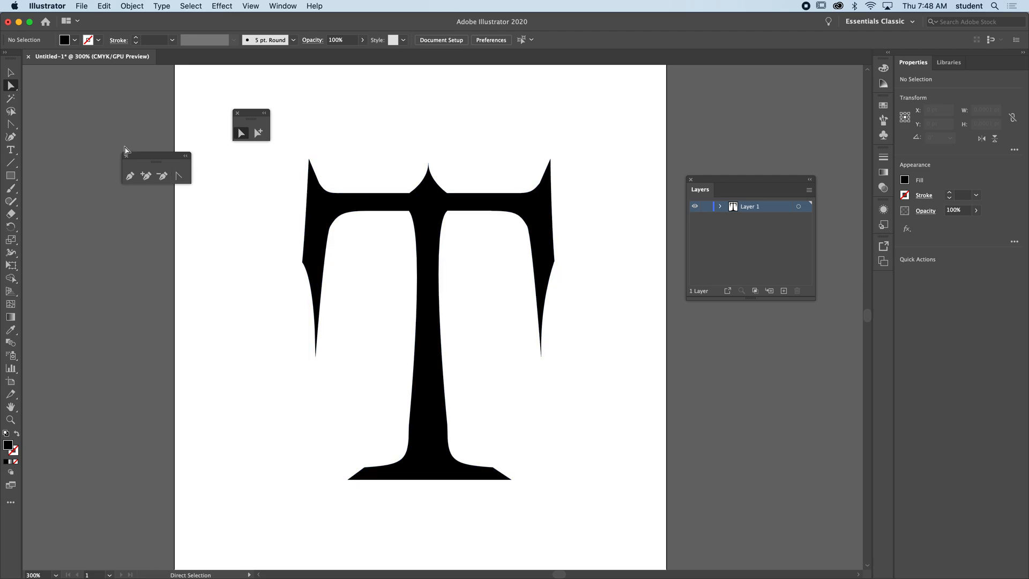
{"action": "mouse_move", "coordinate": [11, 162]}
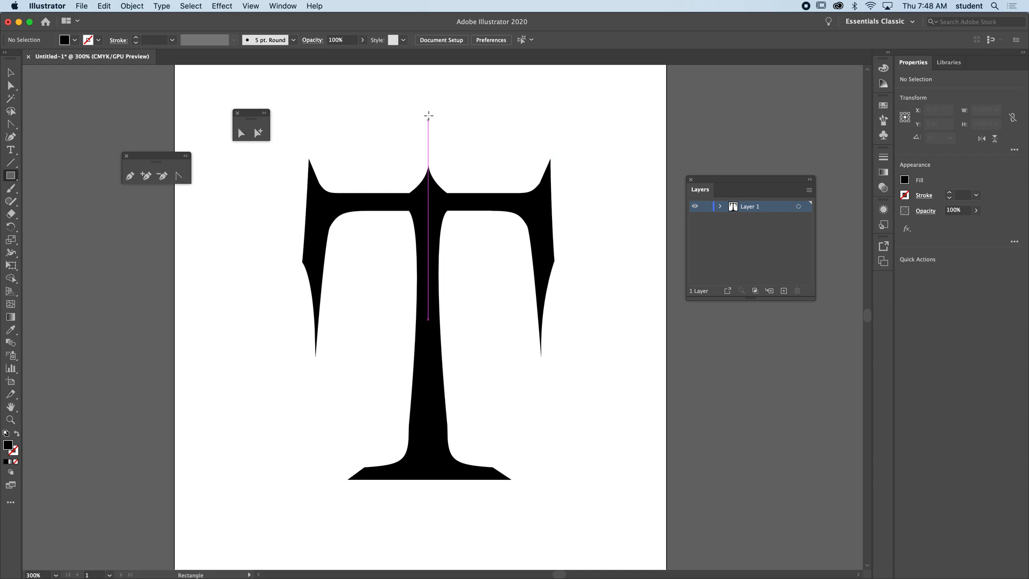
Draw a yellow rectangle from the T's centre line over its right half, dismissing the size dialog.
{"action": "left_click_drag", "start_coordinate": [429, 109], "coordinate": [577, 402]}
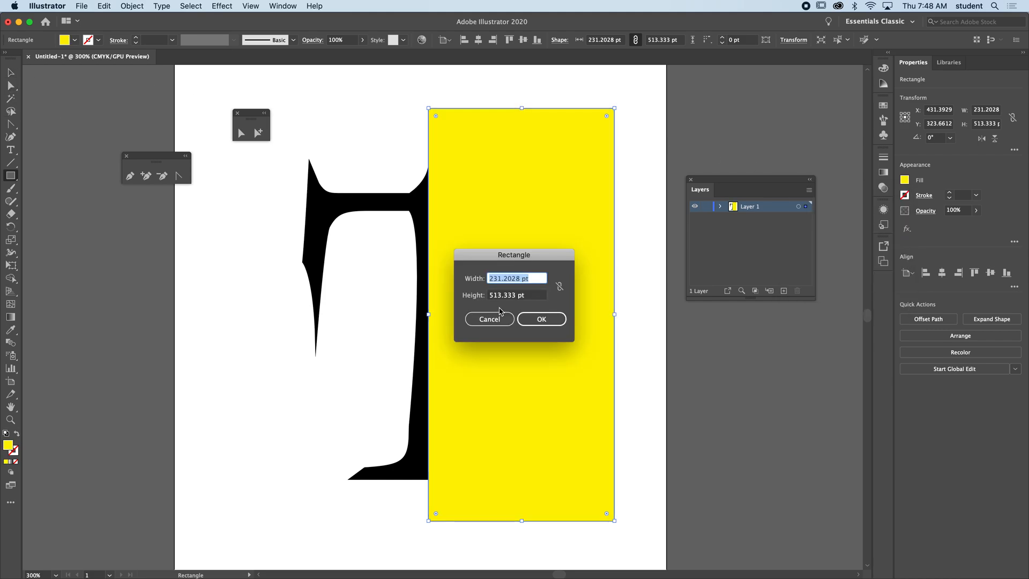
{"action": "left_click", "coordinate": [540, 319]}
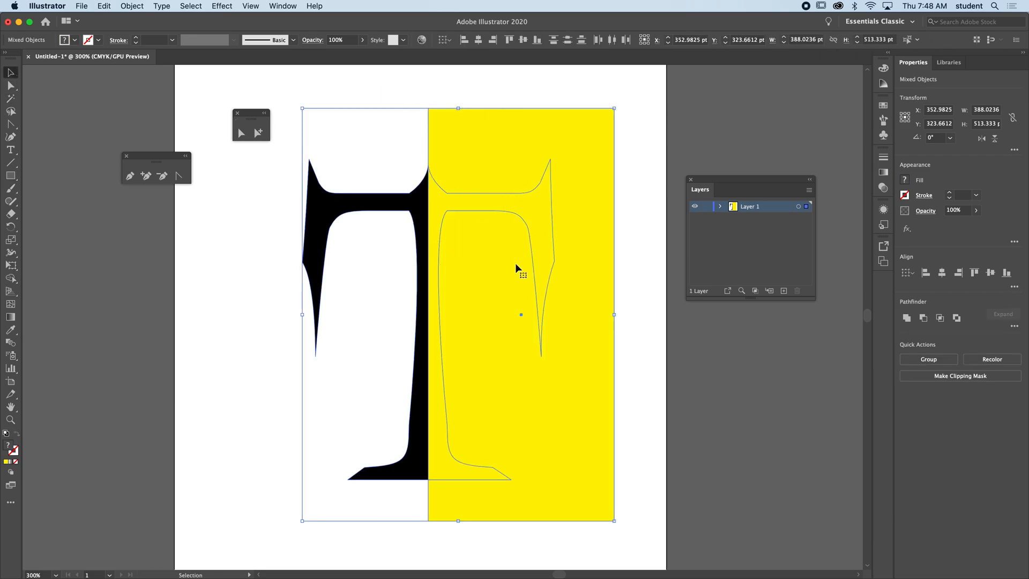
Try Pathfinder modes on the T and rectangle, undoing the subtract and intersect results.
{"action": "left_click", "coordinate": [283, 6]}
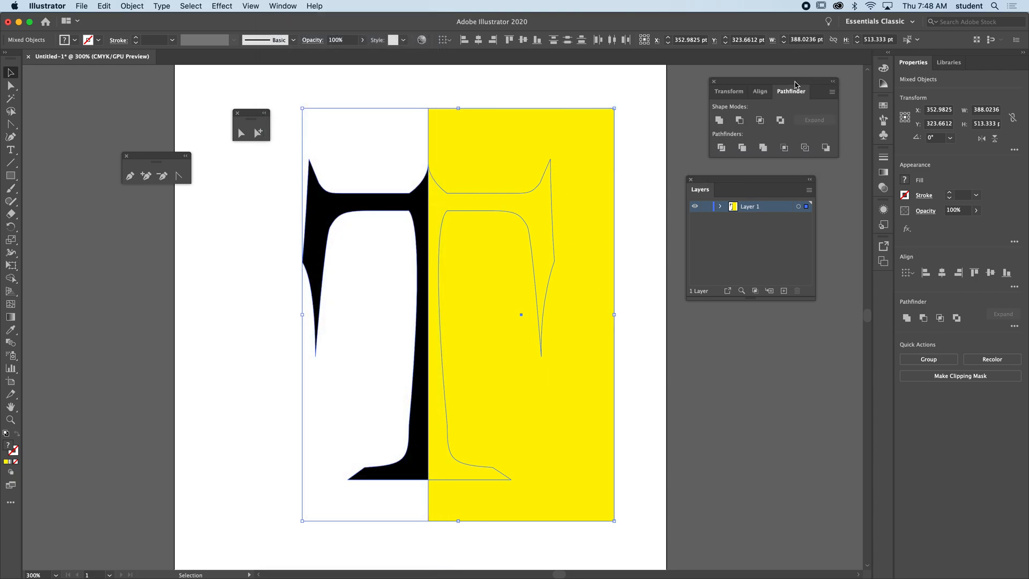
{"action": "mouse_move", "coordinate": [708, 119]}
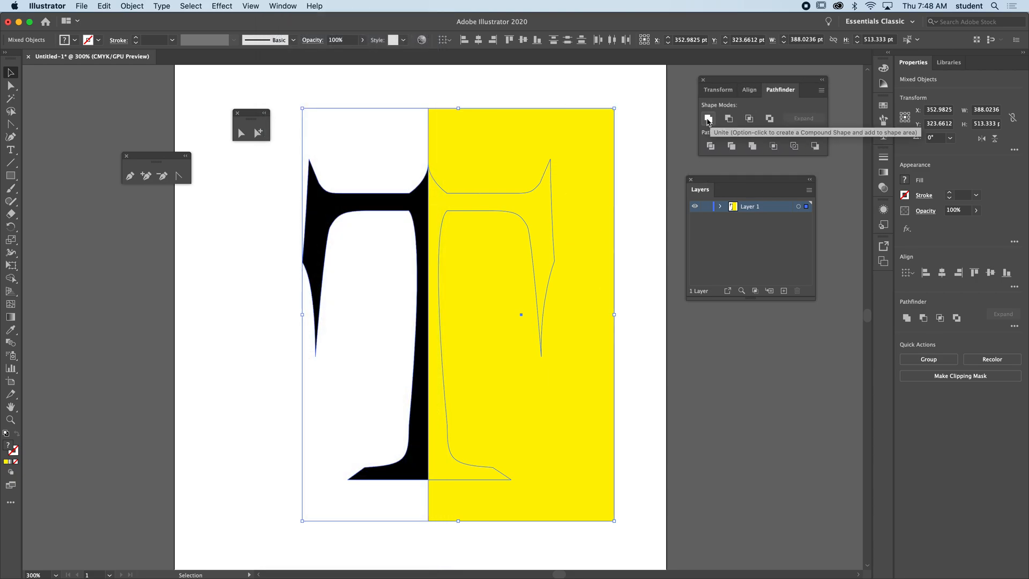
{"action": "left_click", "coordinate": [708, 119]}
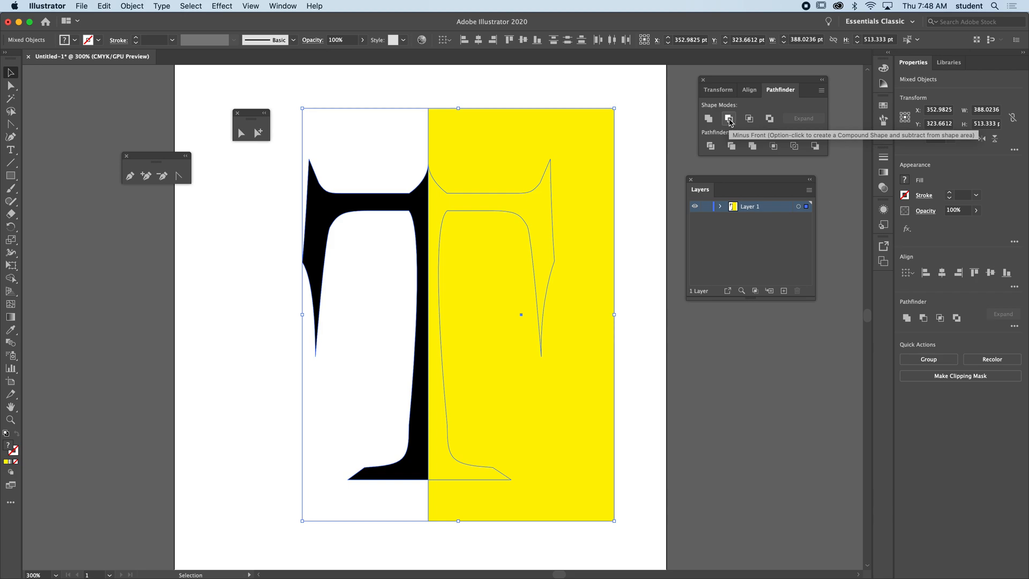
{"action": "left_click", "coordinate": [728, 119]}
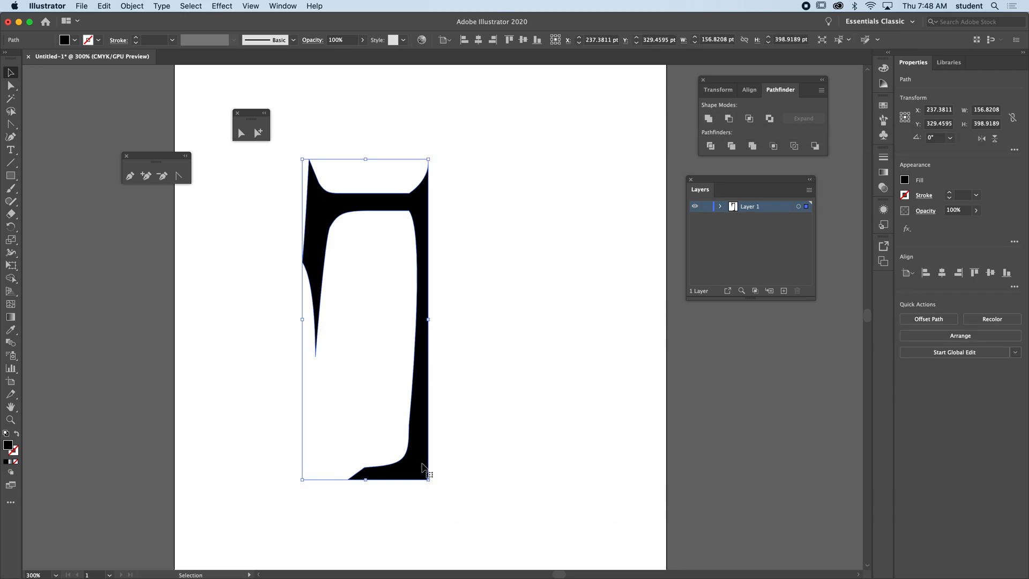
{"action": "mouse_move", "coordinate": [495, 150]}
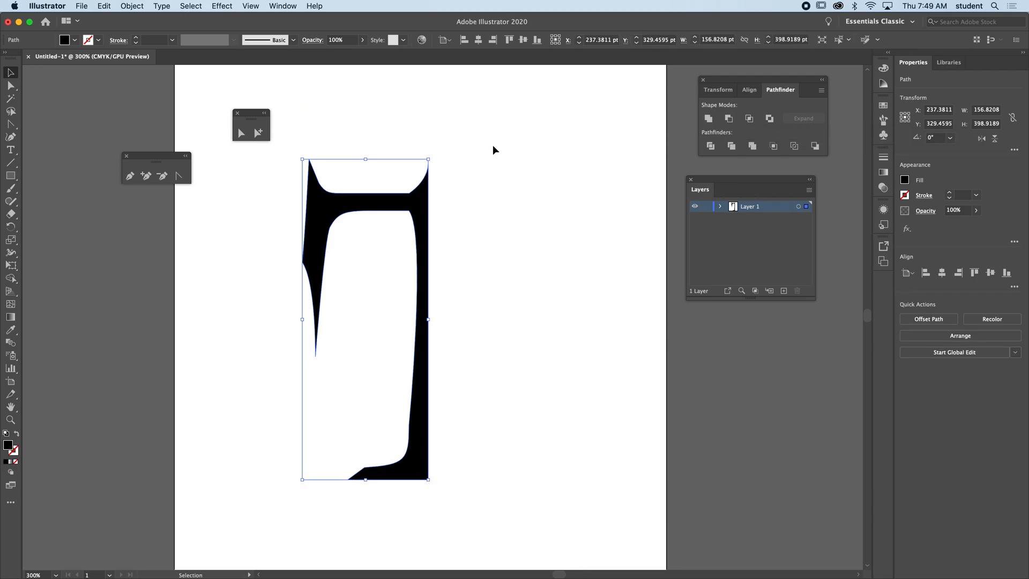
{"action": "left_click", "coordinate": [749, 117]}
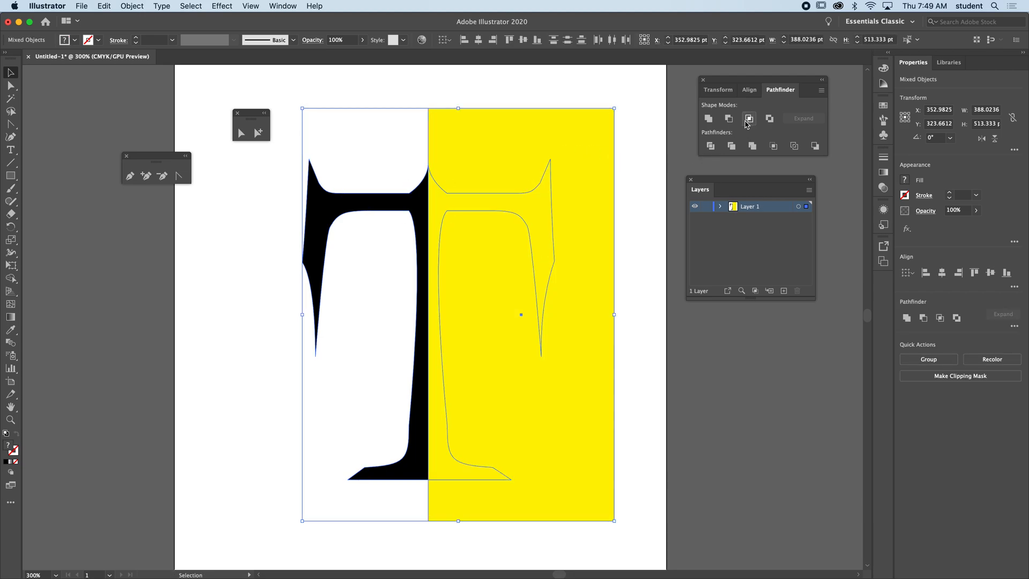
{"action": "left_click", "coordinate": [749, 119]}
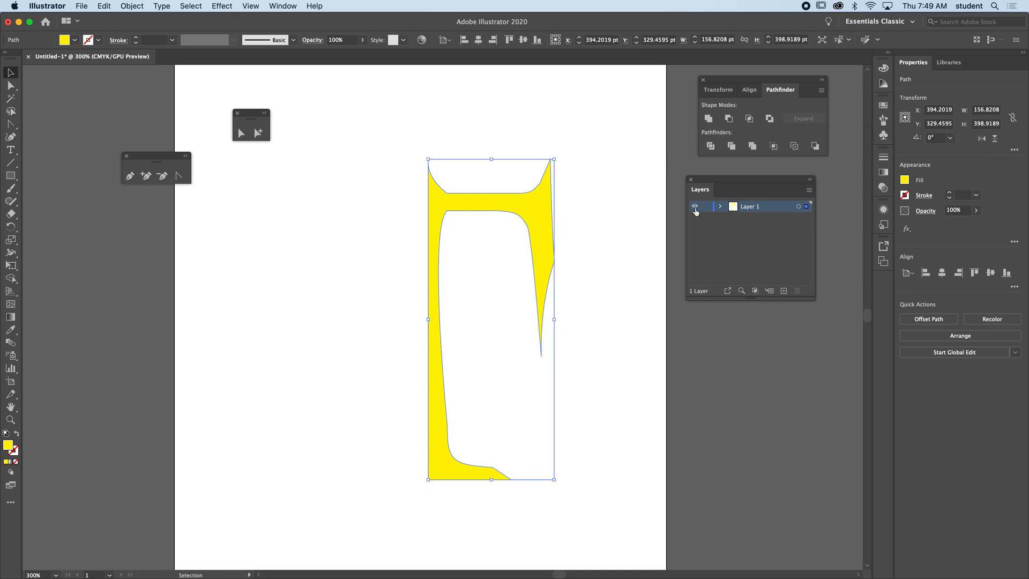
{"action": "left_click", "coordinate": [769, 119]}
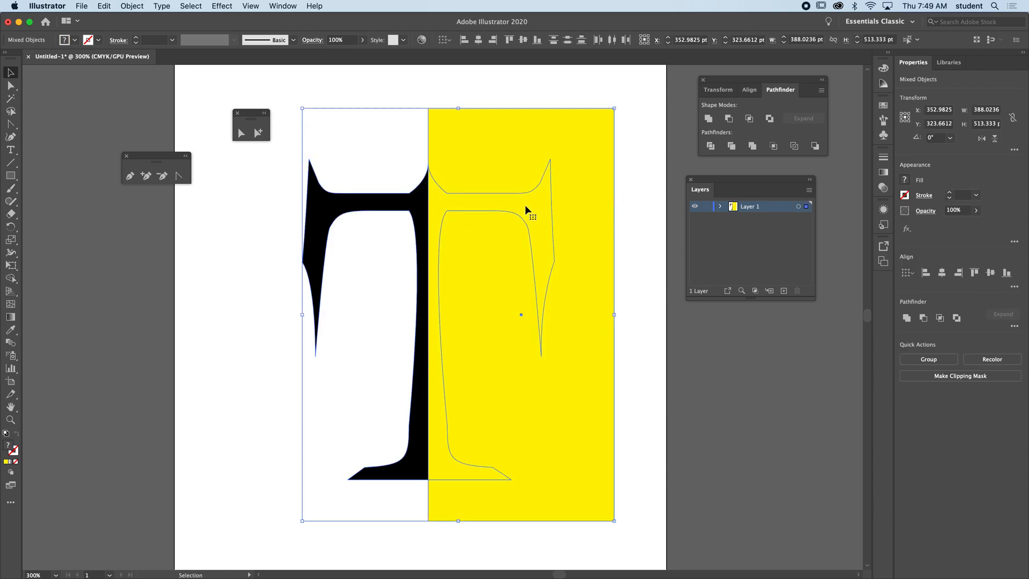
Apply Minus Front to remove the T's right half and select the remaining left half.
{"action": "left_click", "coordinate": [727, 119]}
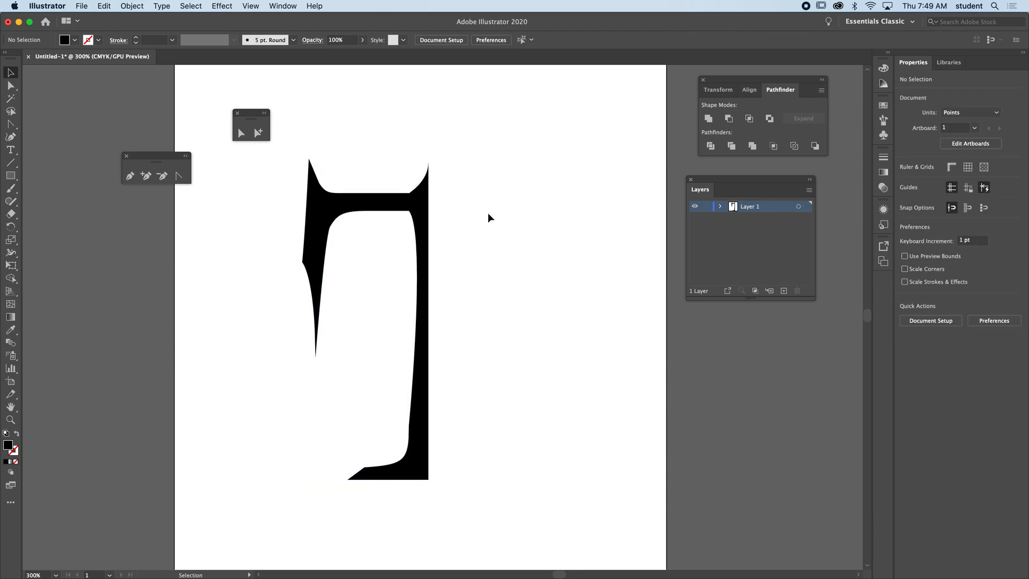
{"action": "left_click", "coordinate": [393, 279]}
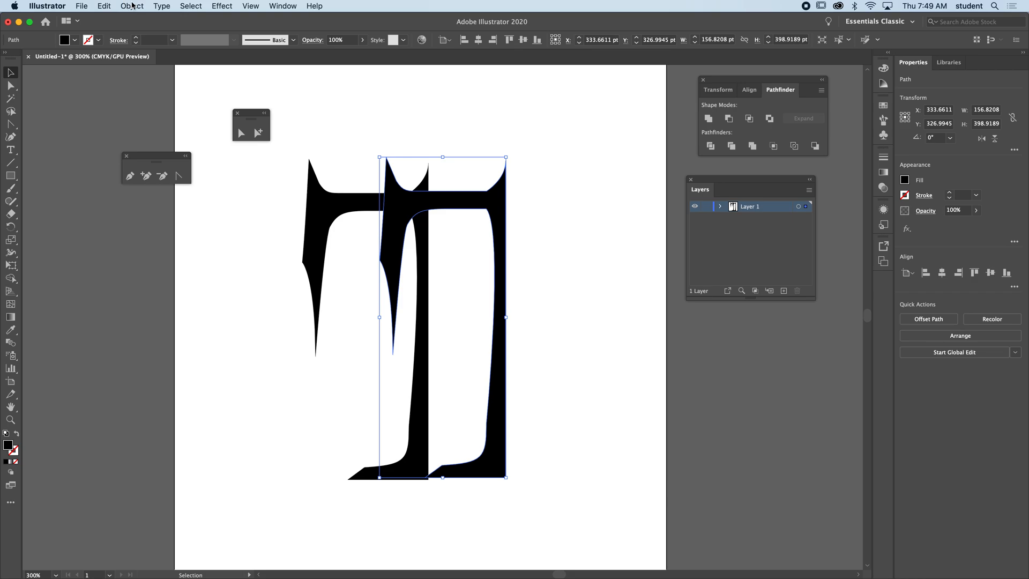
Reflect the duplicated left half across a vertical axis and align it to form the symmetrical T.
{"action": "left_click", "coordinate": [132, 7]}
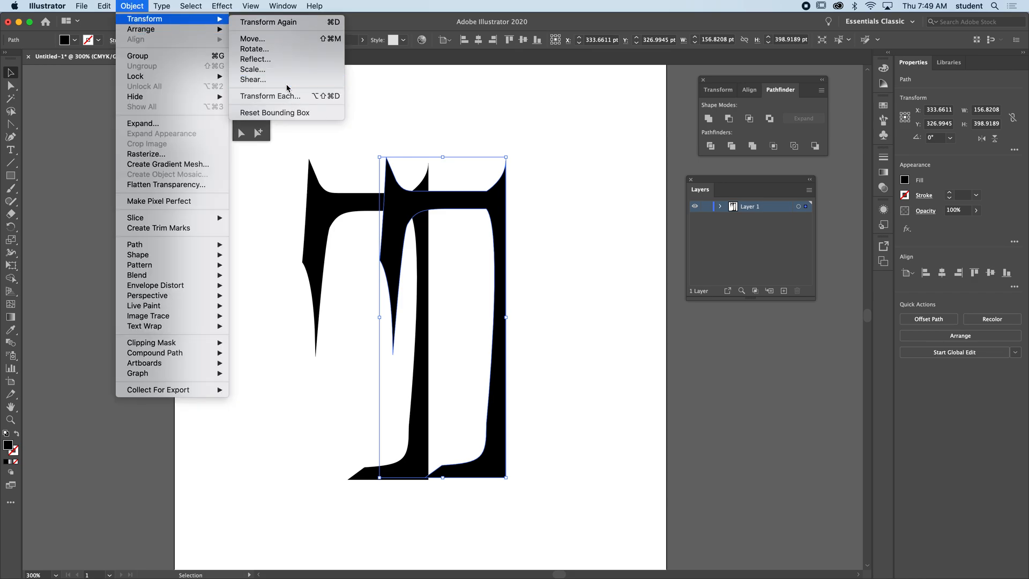
{"action": "mouse_move", "coordinate": [287, 96]}
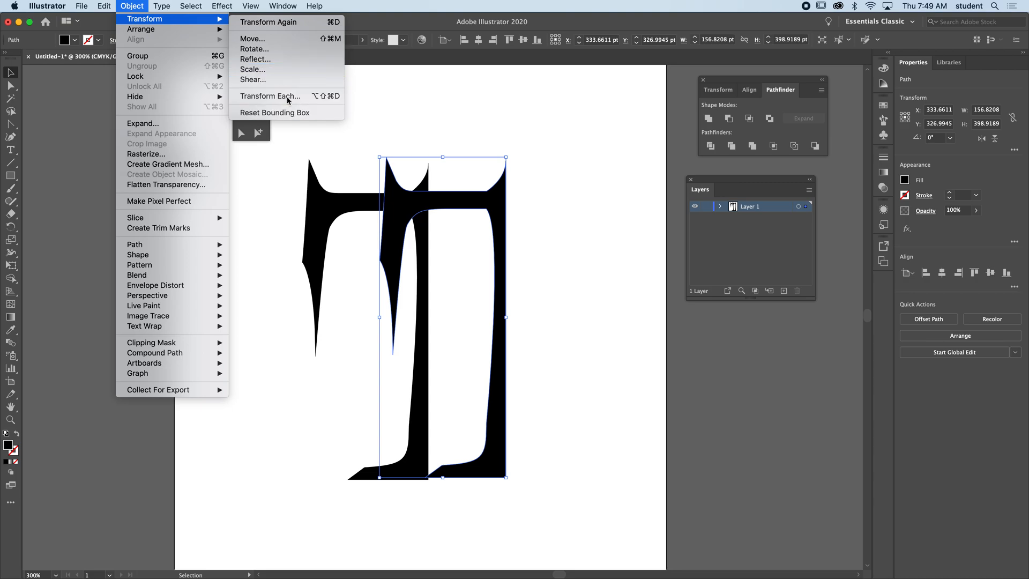
{"action": "mouse_move", "coordinate": [274, 59]}
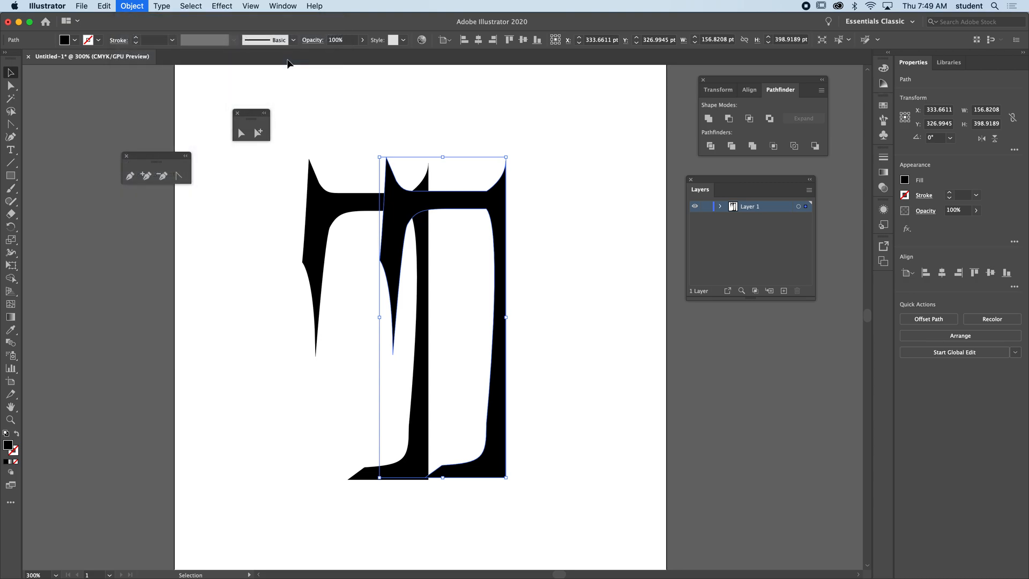
{"action": "left_click", "coordinate": [131, 6]}
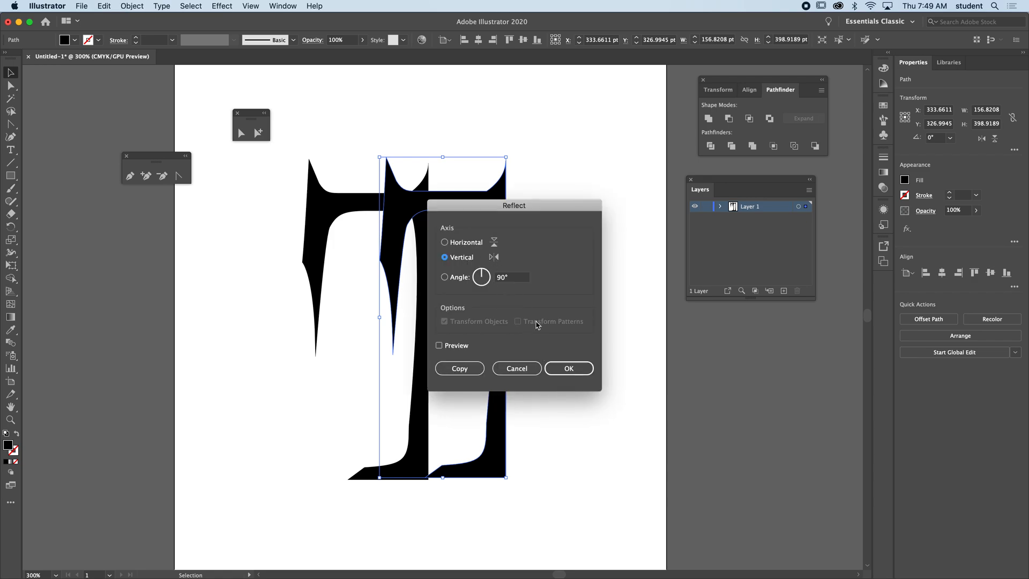
{"action": "left_click", "coordinate": [568, 368]}
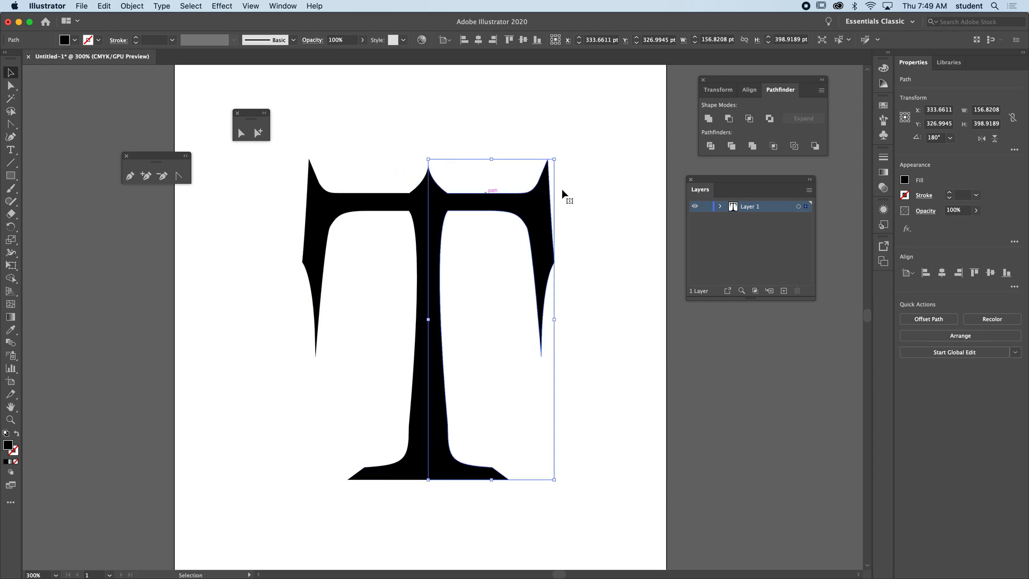
{"action": "left_click", "coordinate": [195, 268]}
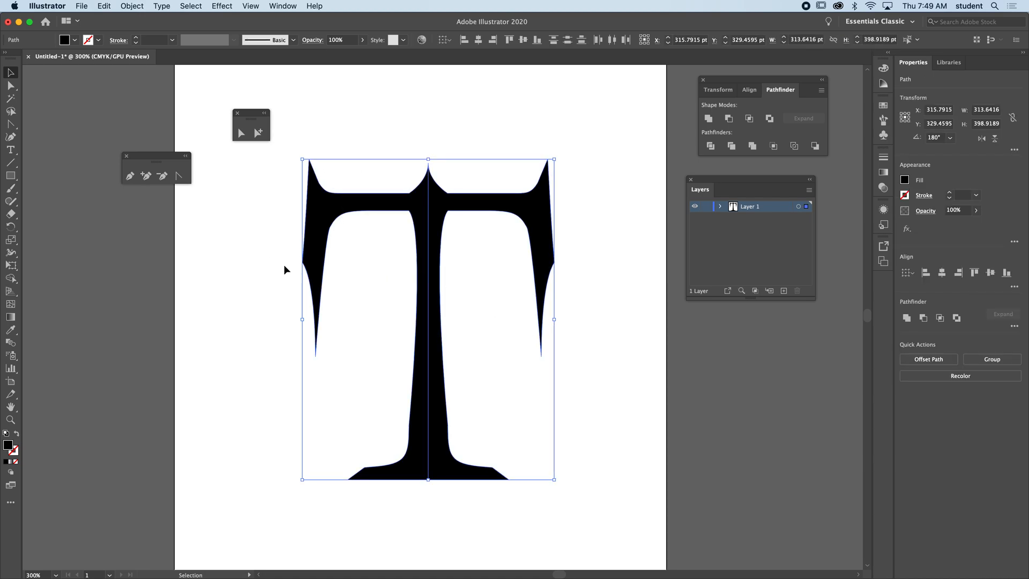
{"action": "left_click", "coordinate": [393, 149]}
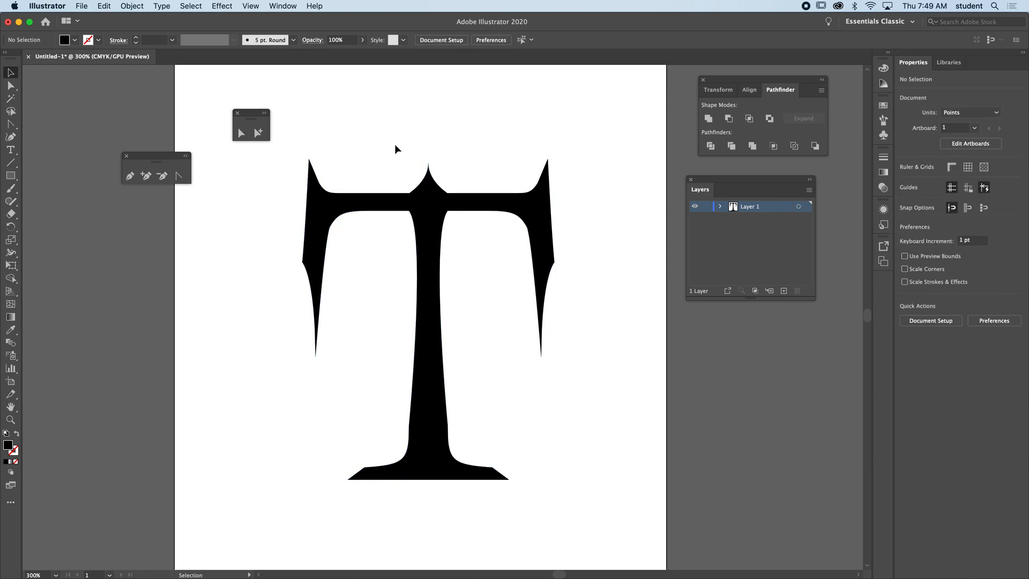